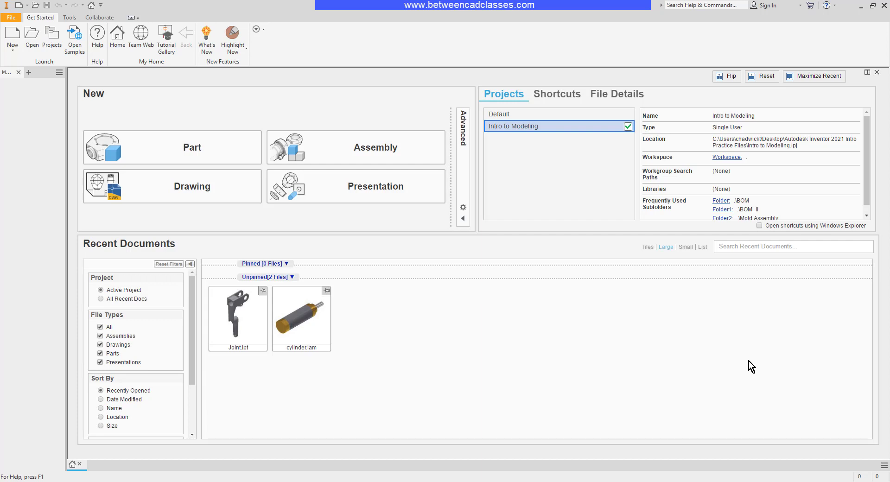
{"action": "mouse_move", "coordinate": [673, 369]}
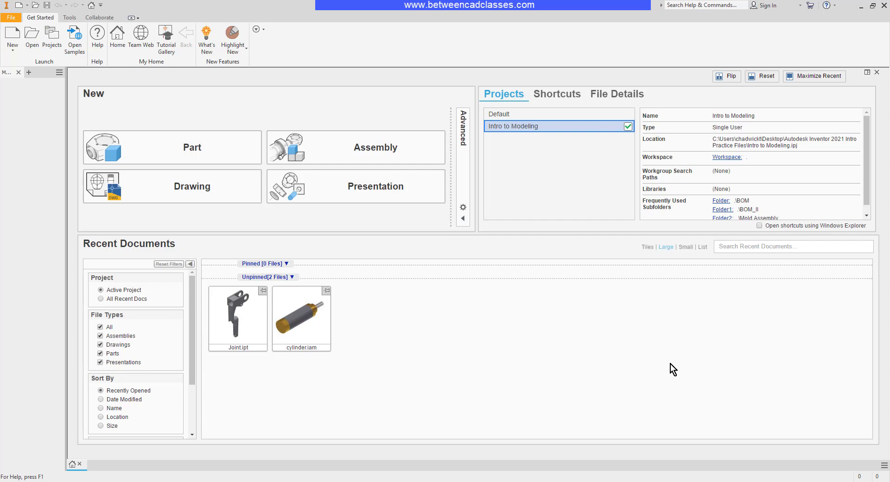
{"action": "mouse_move", "coordinate": [604, 357]}
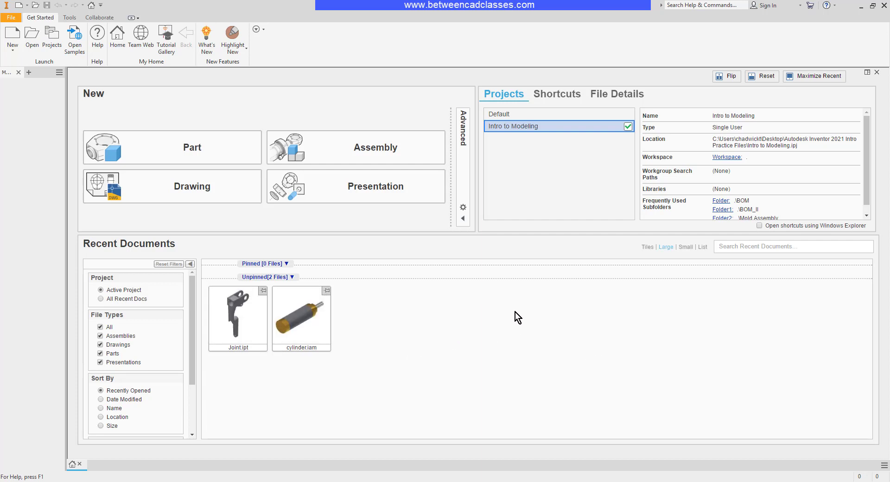
{"action": "mouse_move", "coordinate": [290, 249]}
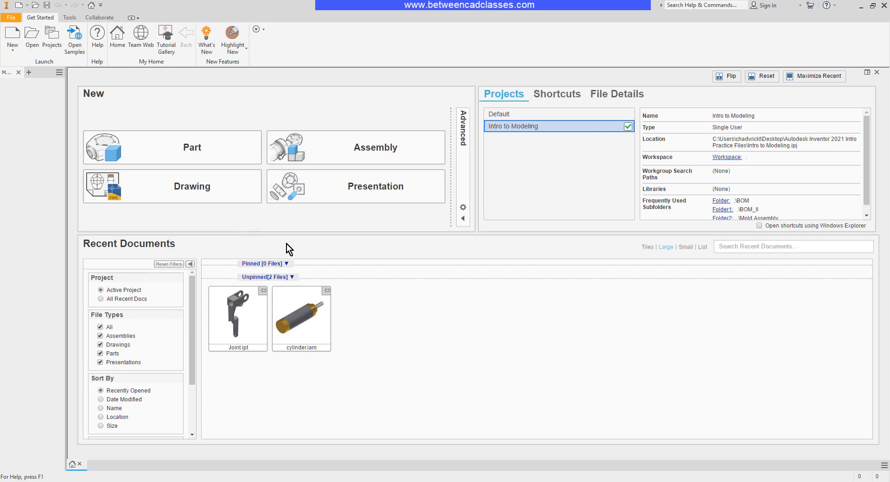
{"action": "mouse_move", "coordinate": [355, 237]}
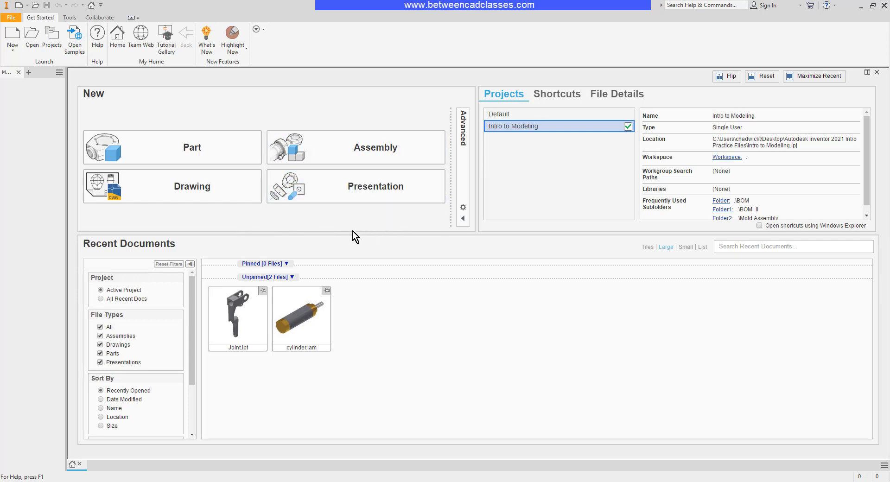
{"action": "mouse_move", "coordinate": [219, 218]}
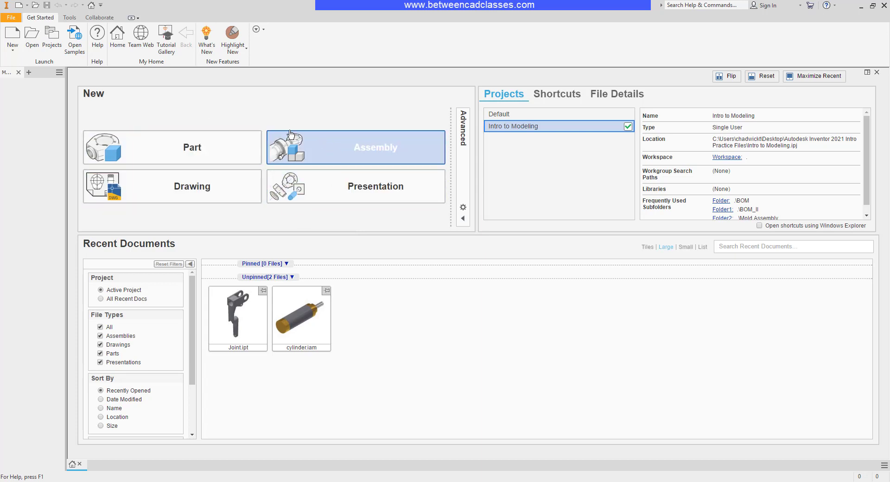
{"action": "mouse_move", "coordinate": [279, 228]}
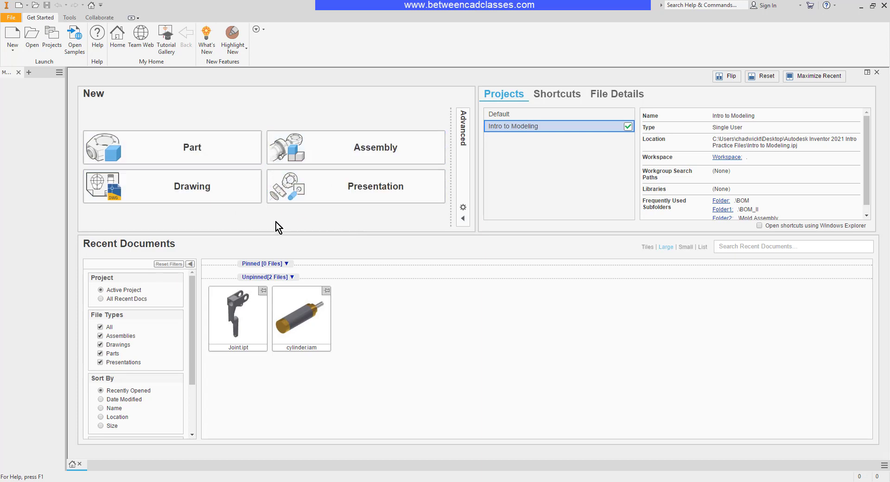
{"action": "mouse_move", "coordinate": [355, 225]}
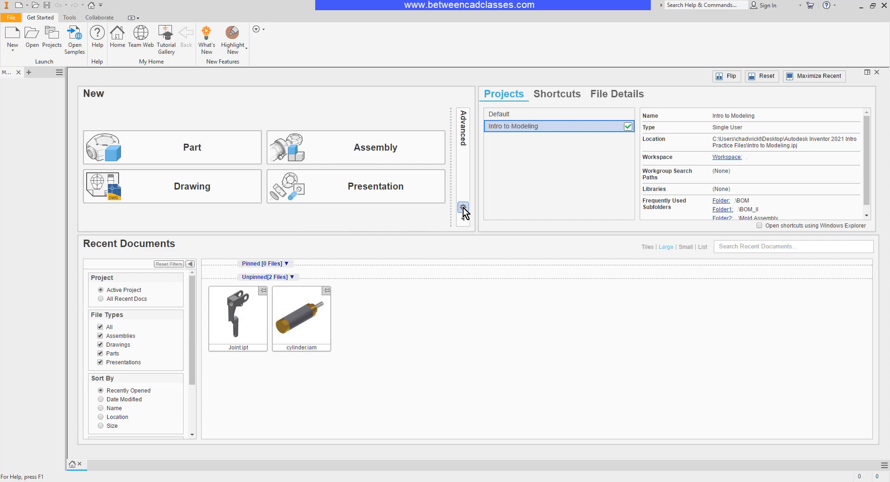
Step: Set the default templates to millimeters and overwrite the standard template
{"action": "left_click", "coordinate": [463, 207]}
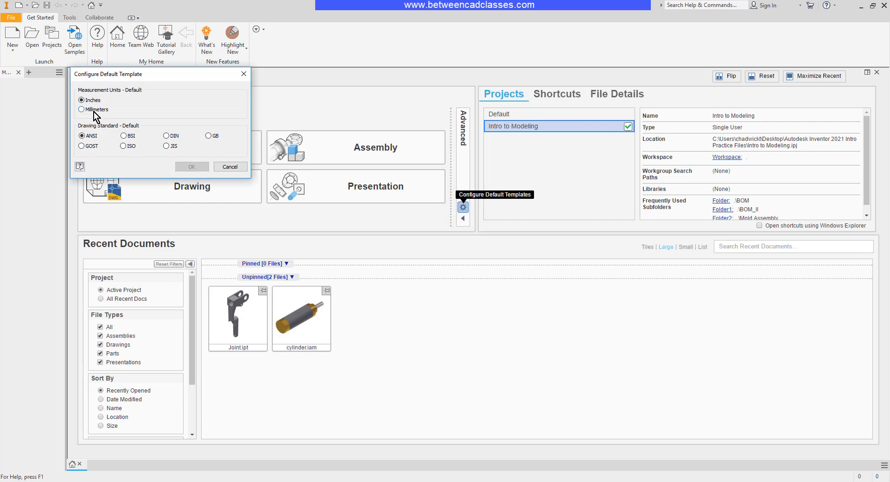
{"action": "left_click", "coordinate": [82, 109]}
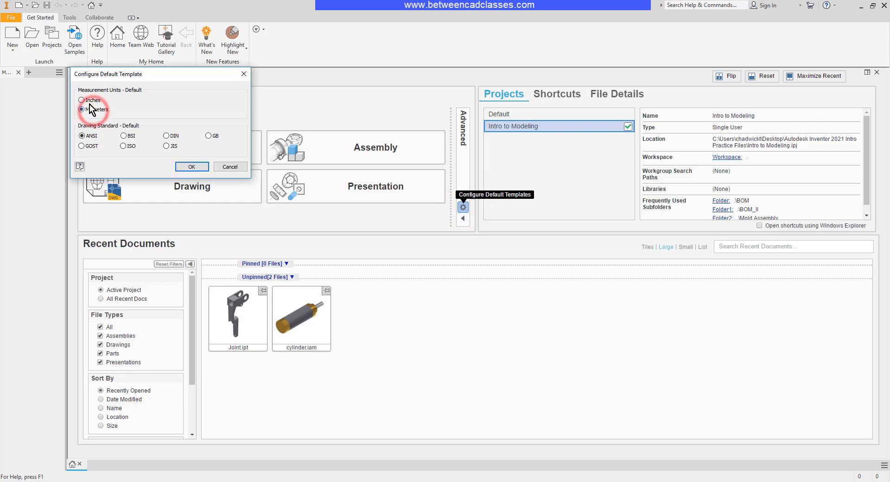
{"action": "left_click", "coordinate": [83, 109]}
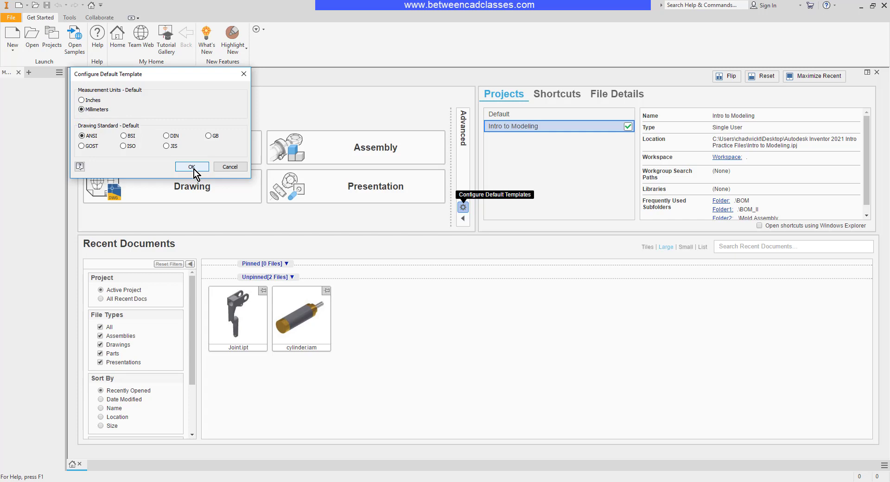
{"action": "left_click", "coordinate": [192, 166]}
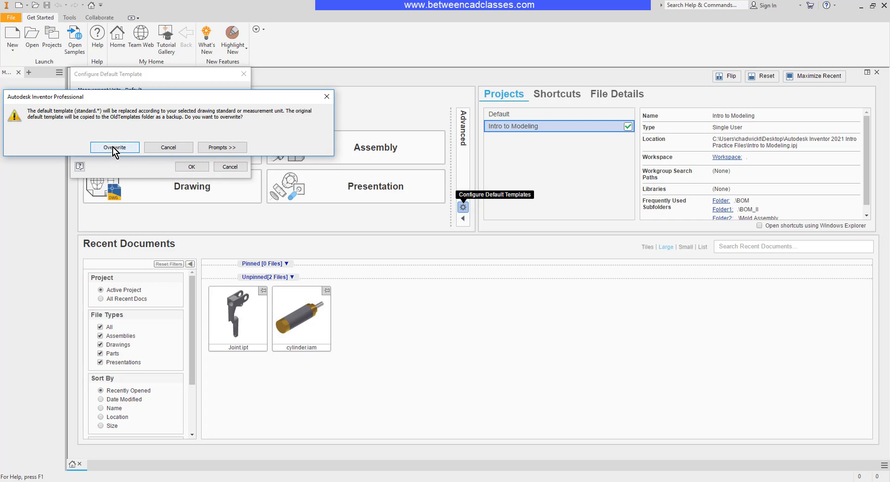
{"action": "left_click", "coordinate": [114, 147]}
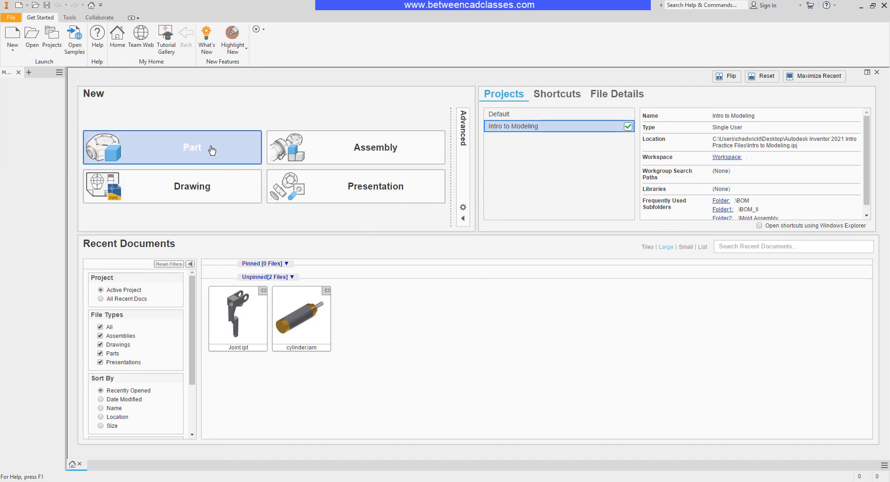
{"action": "mouse_move", "coordinate": [212, 150]}
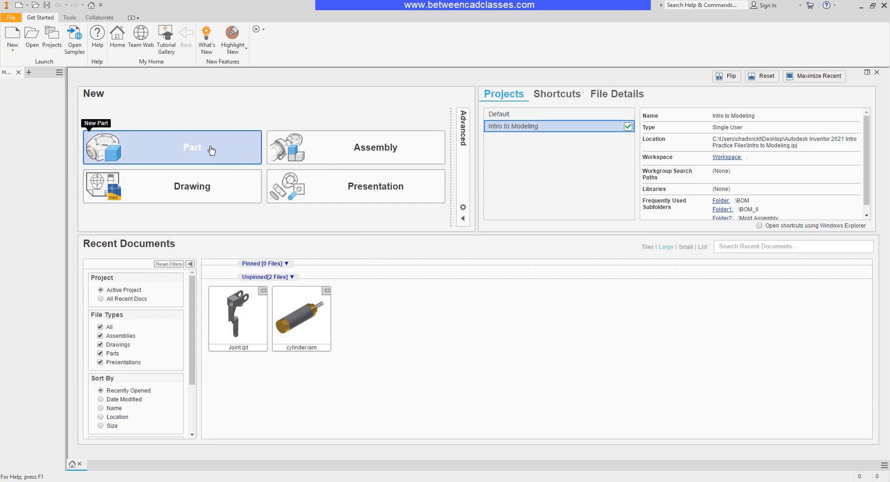
Step: Create Part2 as a new part and briefly check the New document list
{"action": "left_click", "coordinate": [192, 147]}
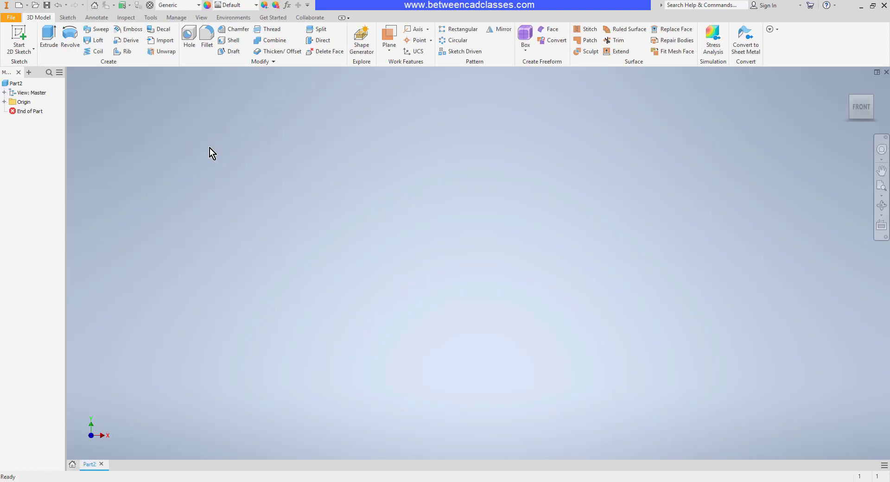
{"action": "mouse_move", "coordinate": [209, 165]}
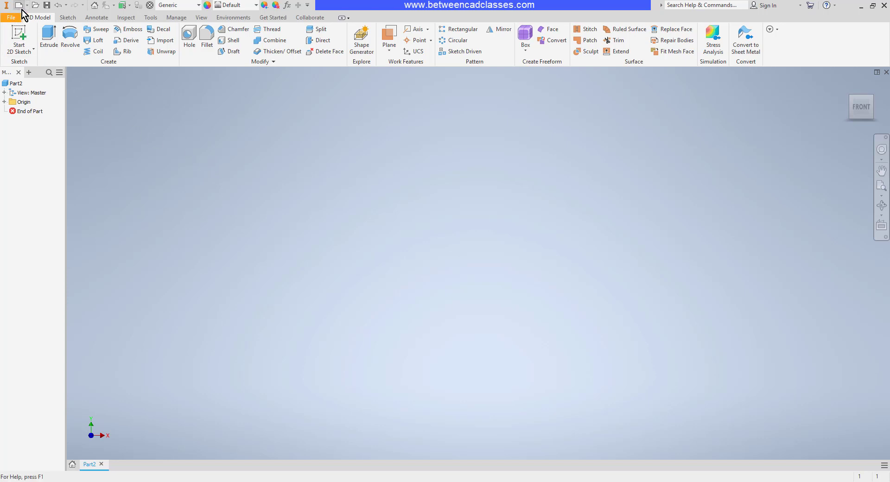
{"action": "mouse_move", "coordinate": [18, 5]}
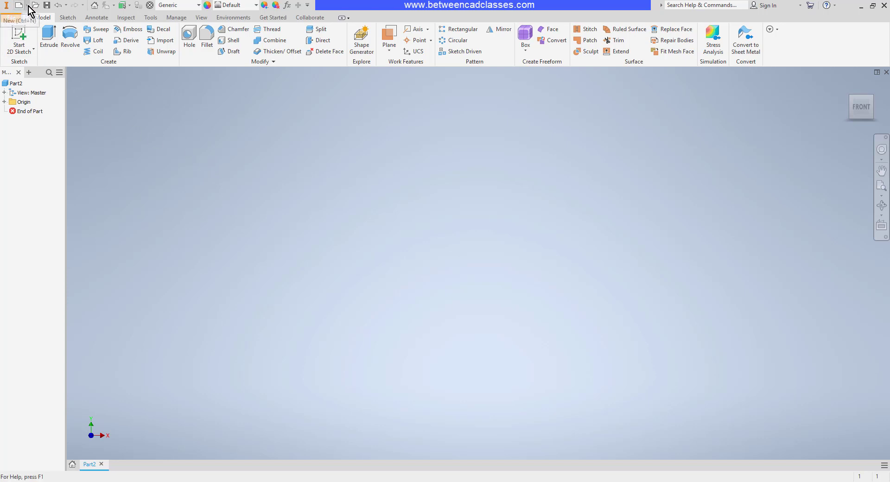
{"action": "left_click", "coordinate": [19, 6]}
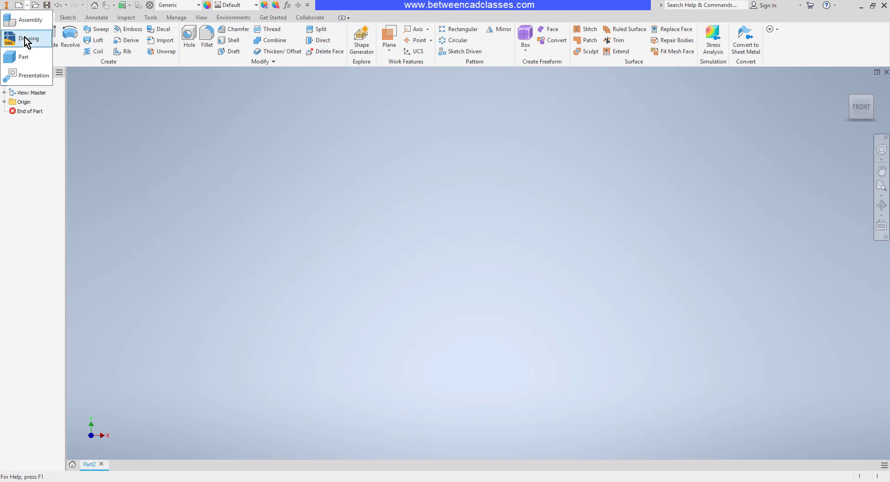
{"action": "mouse_move", "coordinate": [25, 57]}
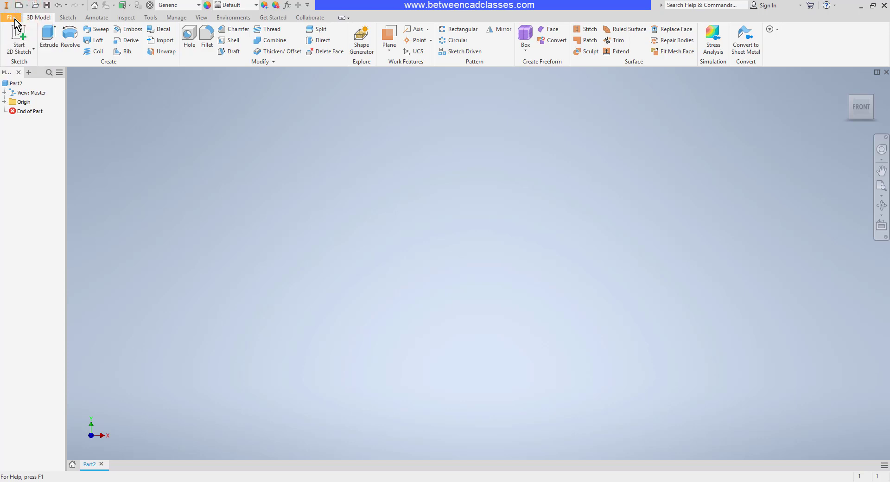
{"action": "left_click", "coordinate": [10, 17]}
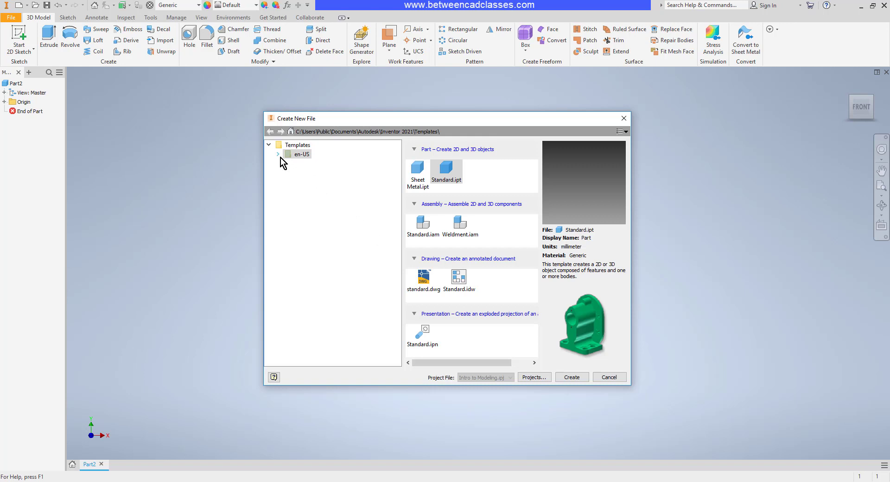
{"action": "left_click", "coordinate": [278, 154]}
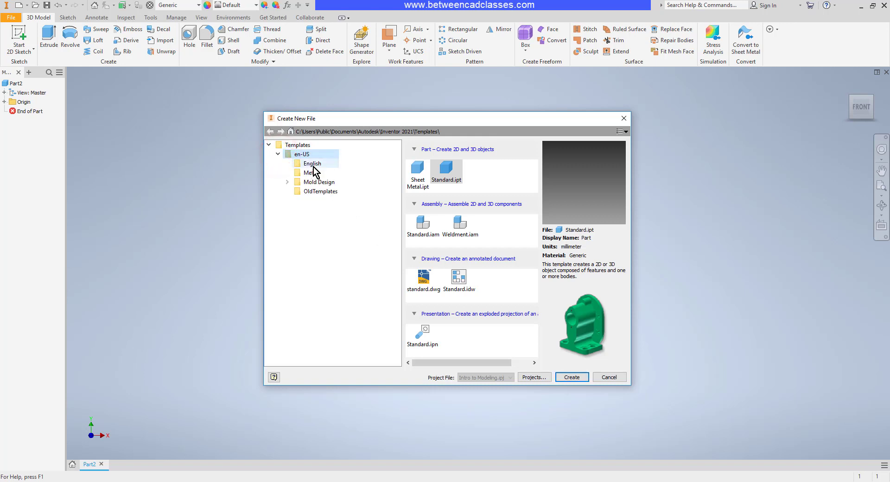
{"action": "left_click", "coordinate": [312, 163]}
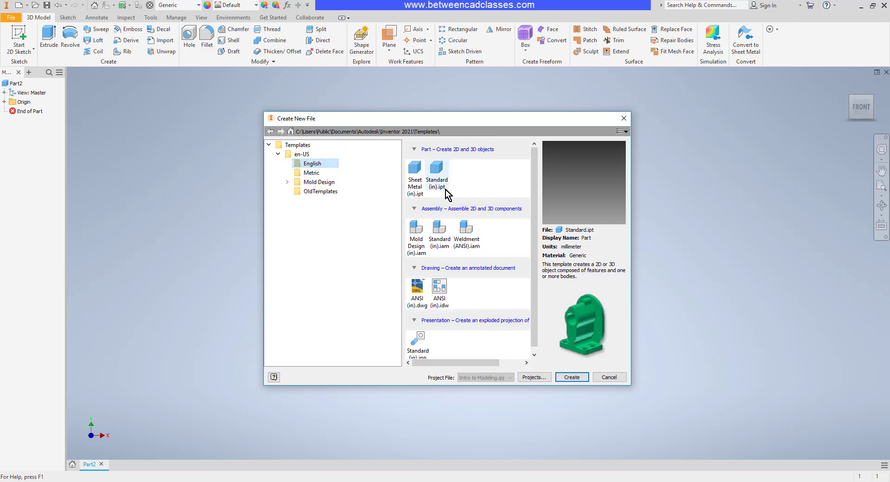
{"action": "mouse_move", "coordinate": [625, 364]}
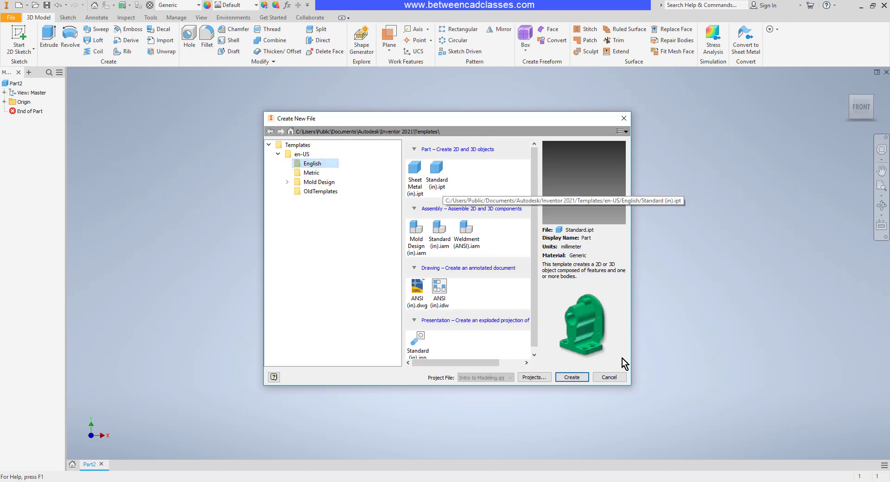
{"action": "left_click", "coordinate": [608, 376]}
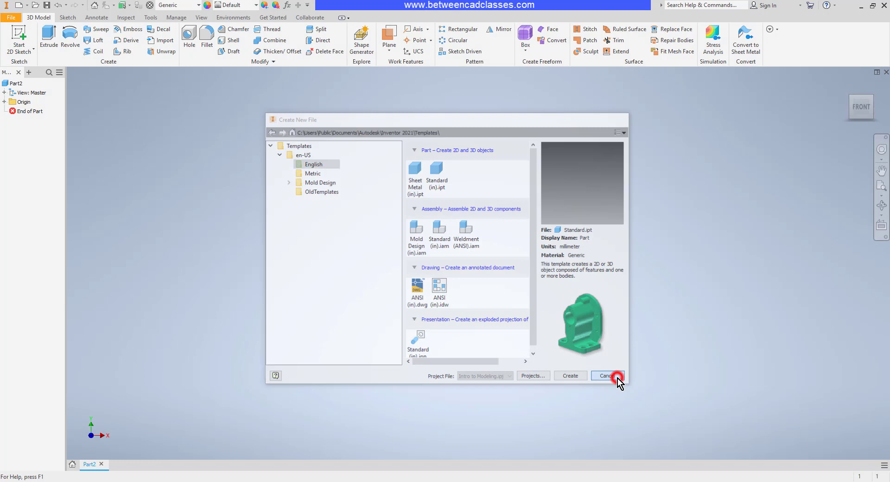
{"action": "left_click", "coordinate": [607, 376]}
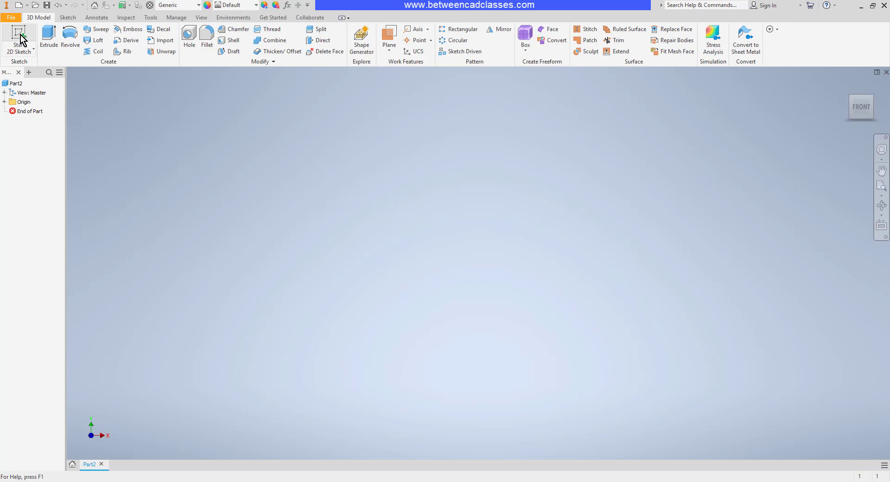
Step: Start a 2D sketch, expanding the origin folder to pick the XY Plane
{"action": "left_click", "coordinate": [19, 40]}
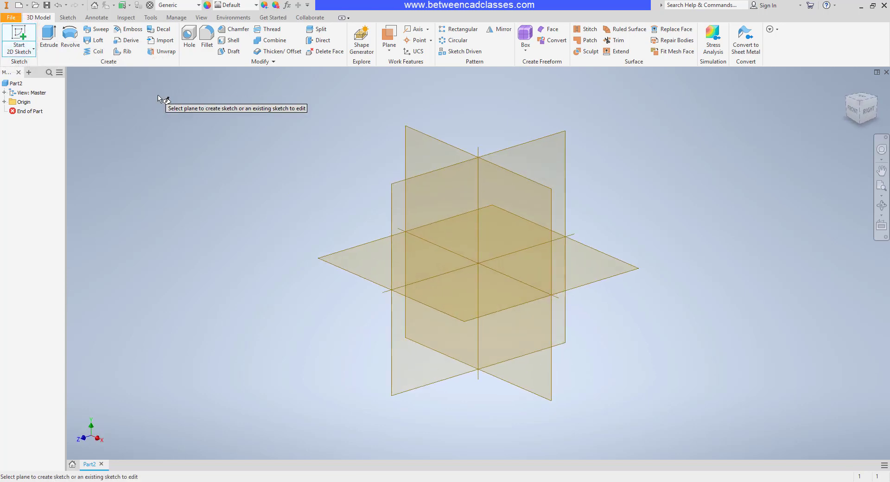
{"action": "mouse_move", "coordinate": [214, 125]}
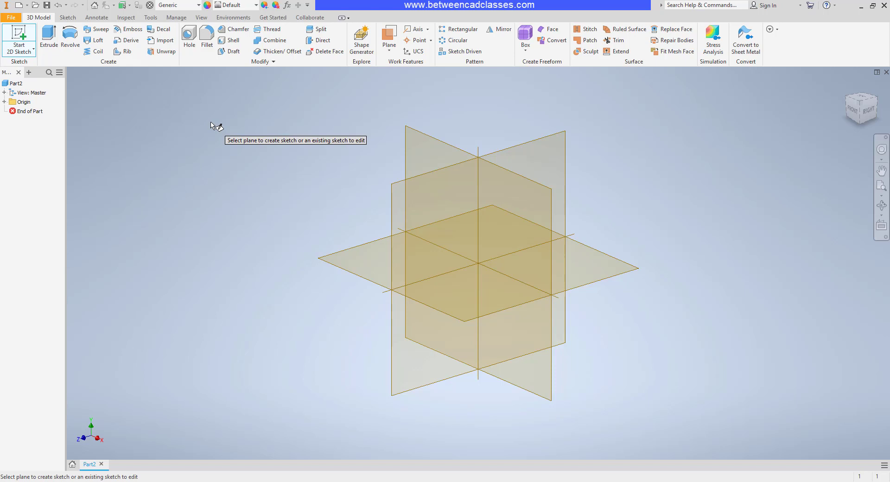
{"action": "mouse_move", "coordinate": [7, 106]}
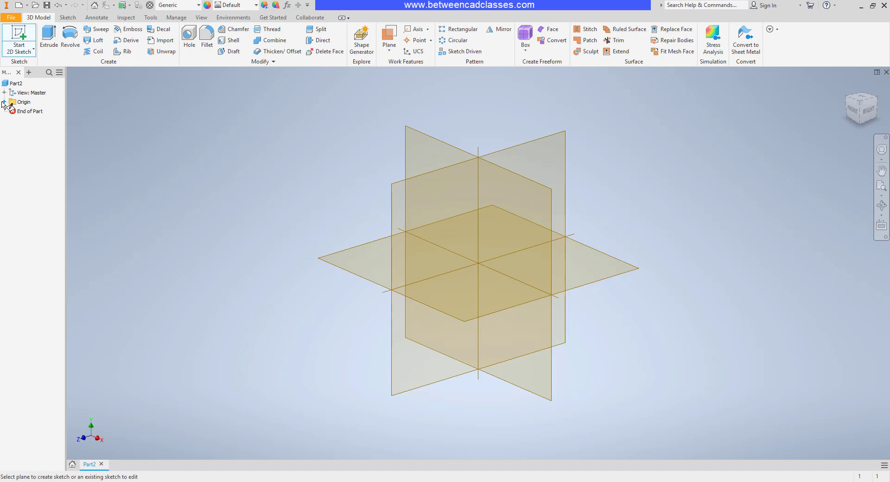
{"action": "left_click", "coordinate": [5, 102]}
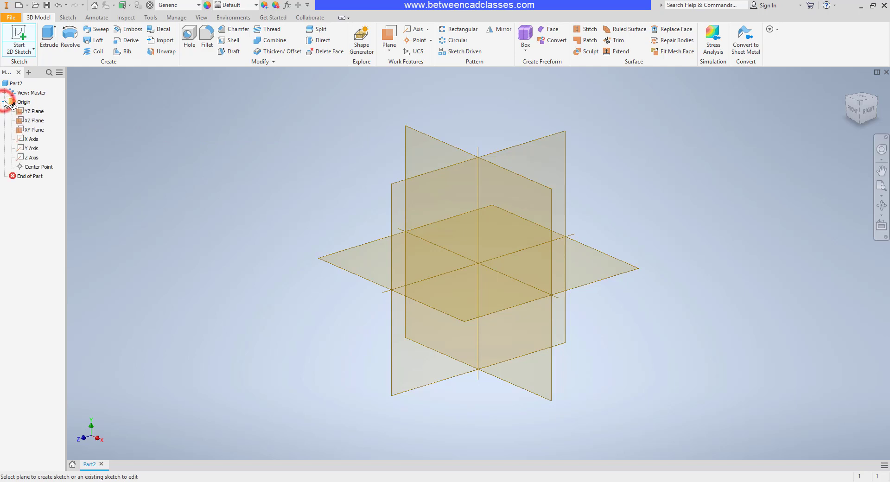
{"action": "left_click", "coordinate": [33, 129]}
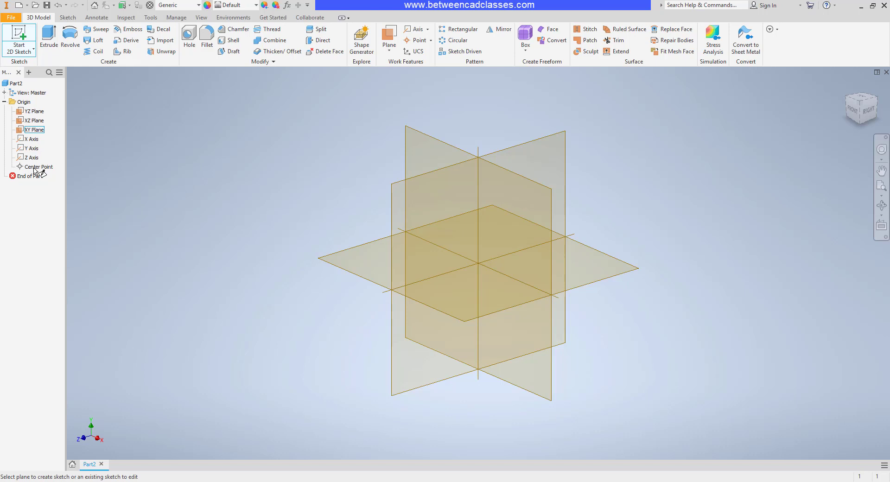
{"action": "mouse_move", "coordinate": [423, 142]}
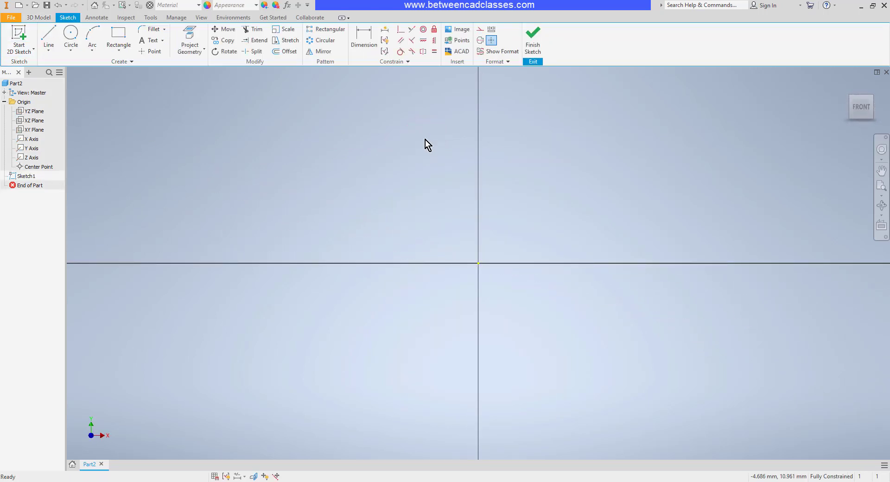
{"action": "mouse_move", "coordinate": [161, 90]}
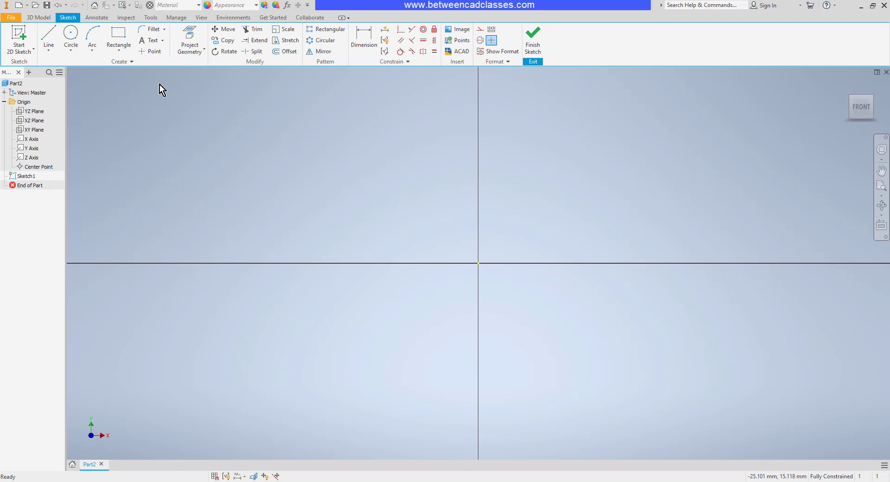
{"action": "mouse_move", "coordinate": [443, 89]}
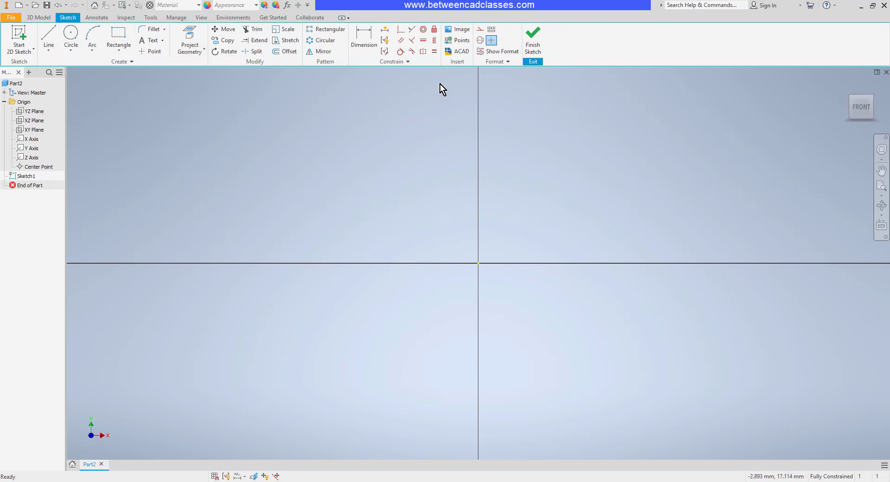
{"action": "mouse_move", "coordinate": [521, 274]}
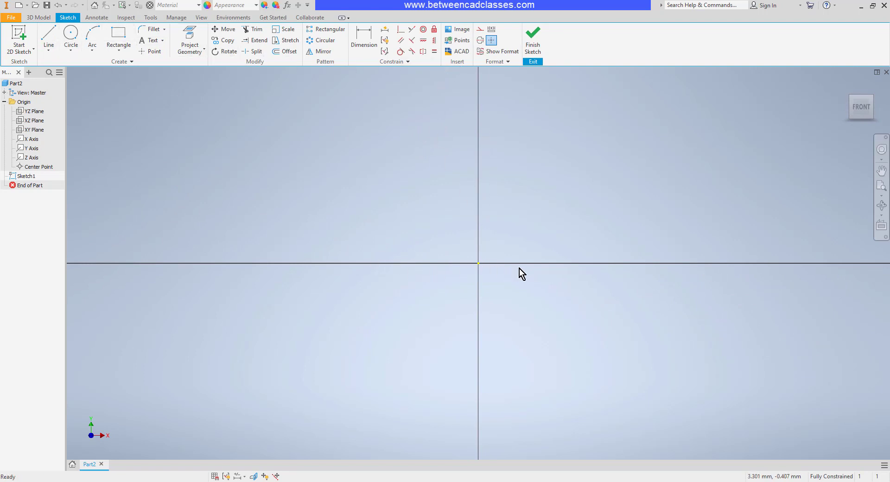
{"action": "mouse_move", "coordinate": [478, 270]}
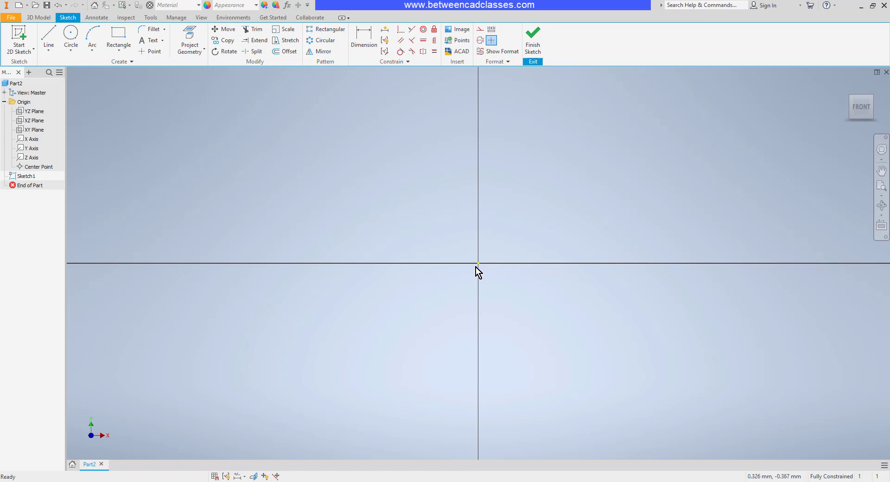
{"action": "mouse_move", "coordinate": [480, 269]}
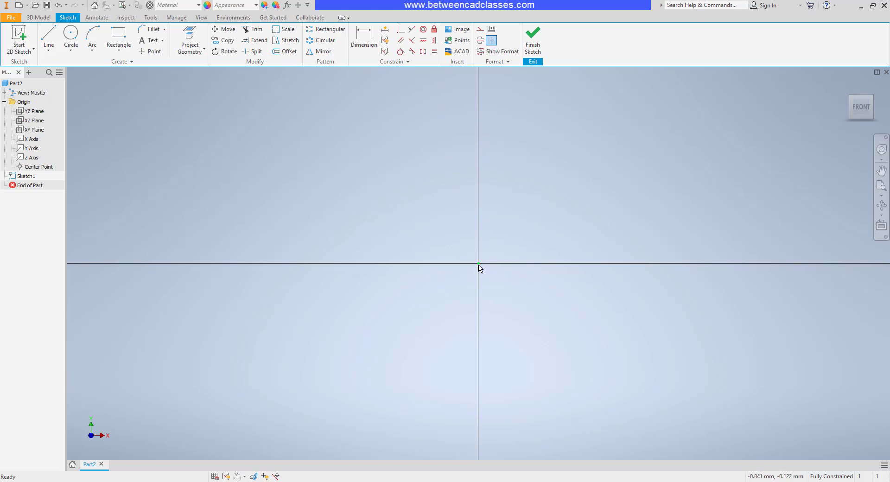
{"action": "mouse_move", "coordinate": [485, 271]}
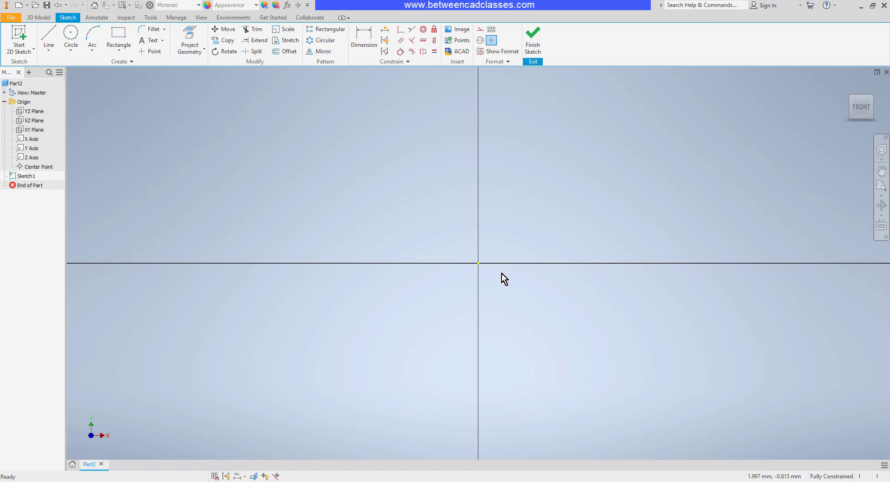
{"action": "mouse_move", "coordinate": [526, 296]}
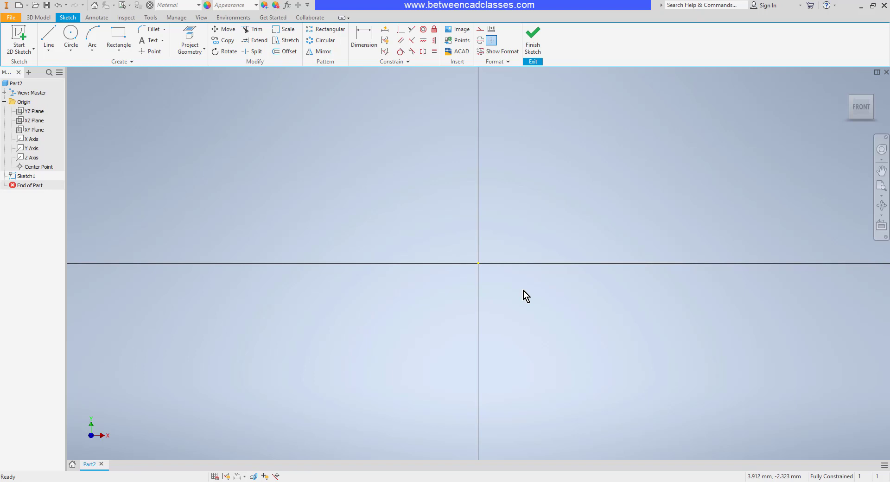
{"action": "mouse_move", "coordinate": [390, 215]}
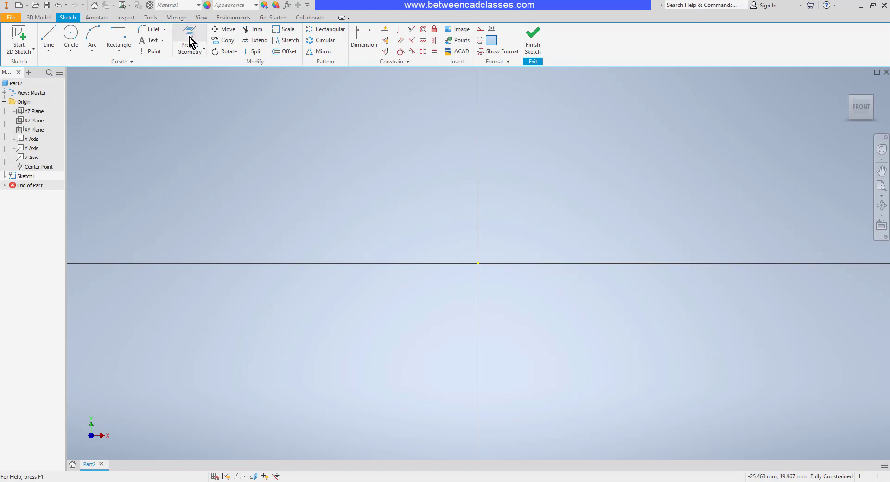
Step: Project the YZ and XZ origin planes into the sketch as reference lines
{"action": "left_click", "coordinate": [190, 40]}
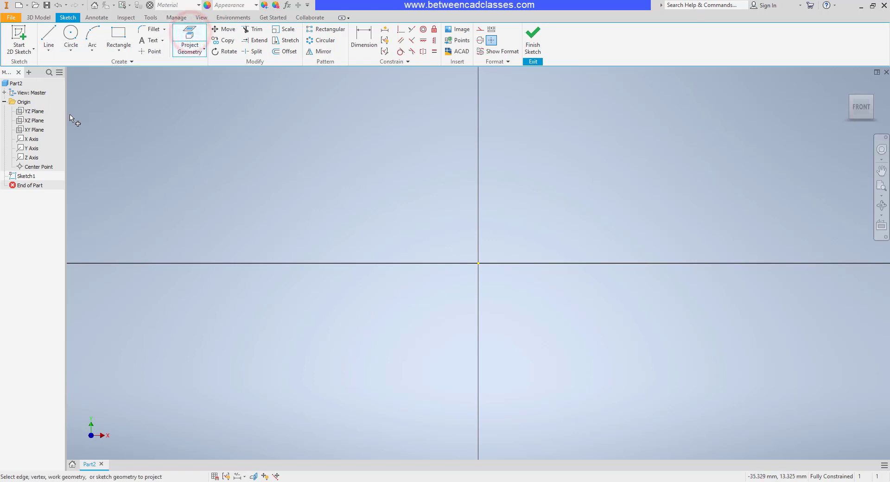
{"action": "left_click", "coordinate": [36, 111]}
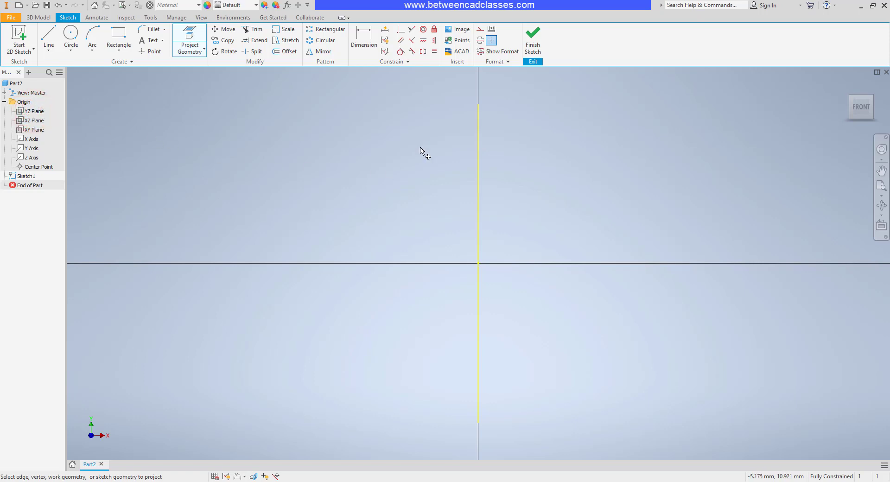
{"action": "left_click", "coordinate": [33, 120]}
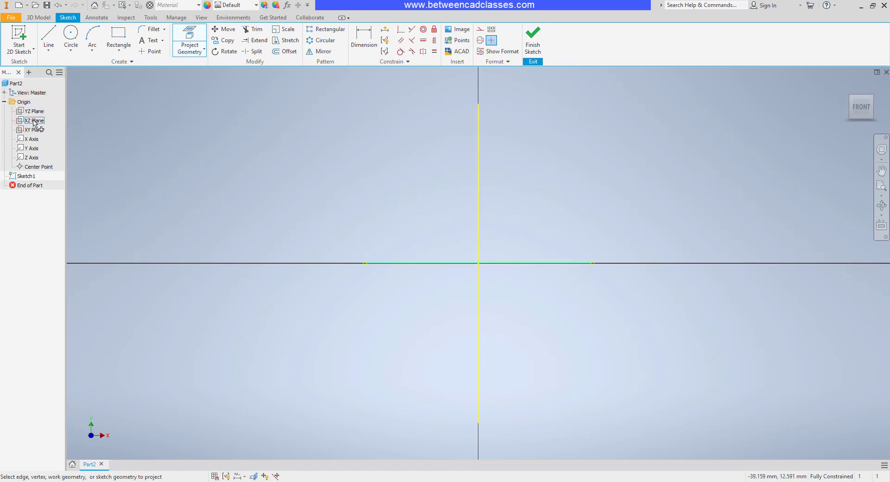
{"action": "left_click", "coordinate": [33, 121]}
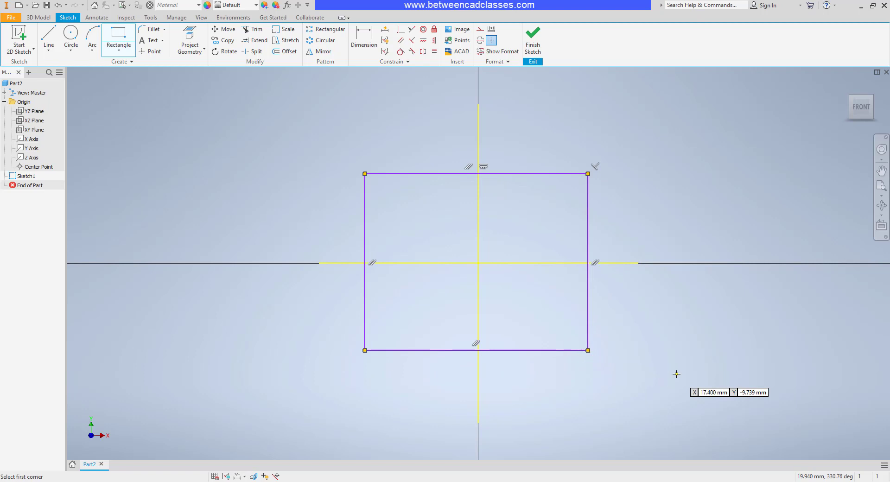
{"action": "mouse_move", "coordinate": [676, 368]}
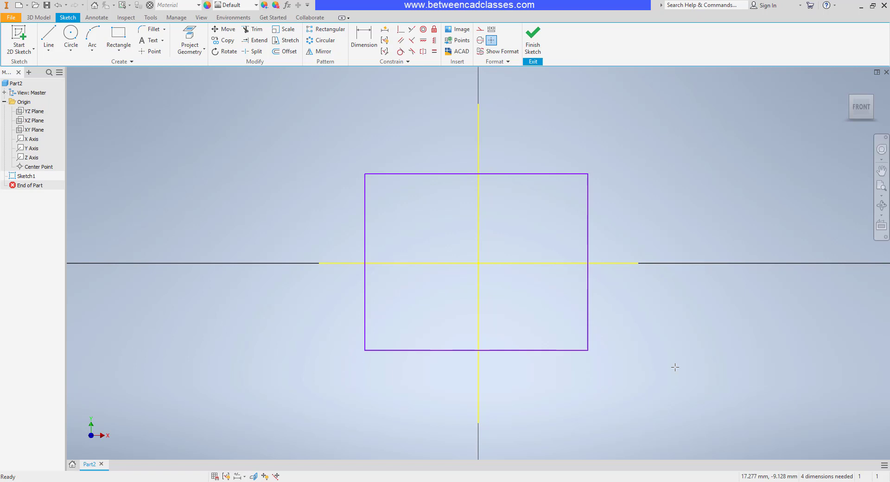
{"action": "mouse_move", "coordinate": [593, 364]}
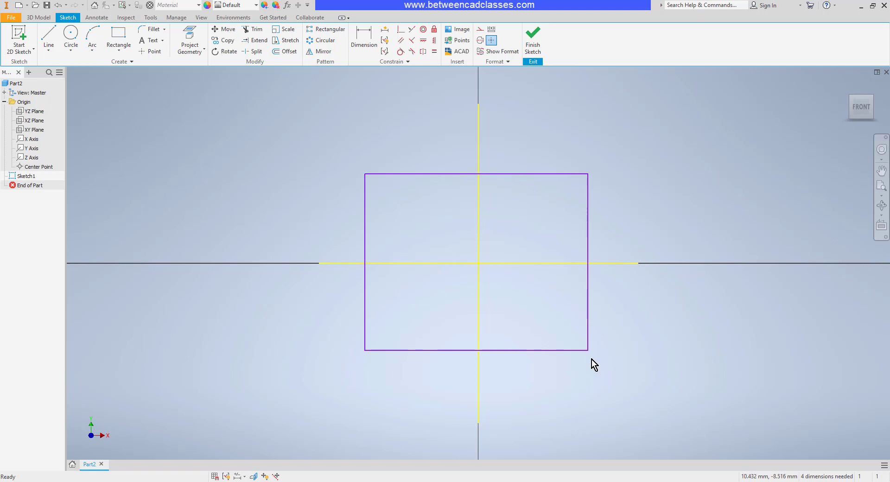
{"action": "mouse_move", "coordinate": [588, 315]}
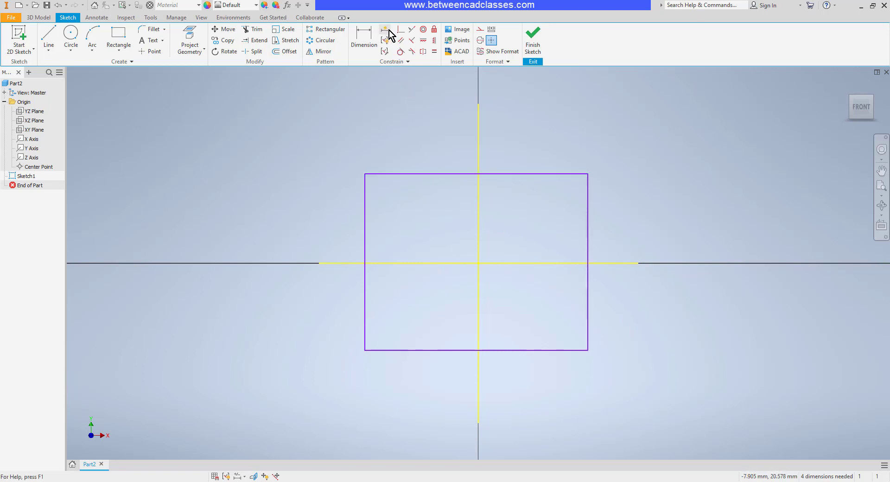
{"action": "mouse_move", "coordinate": [385, 28]}
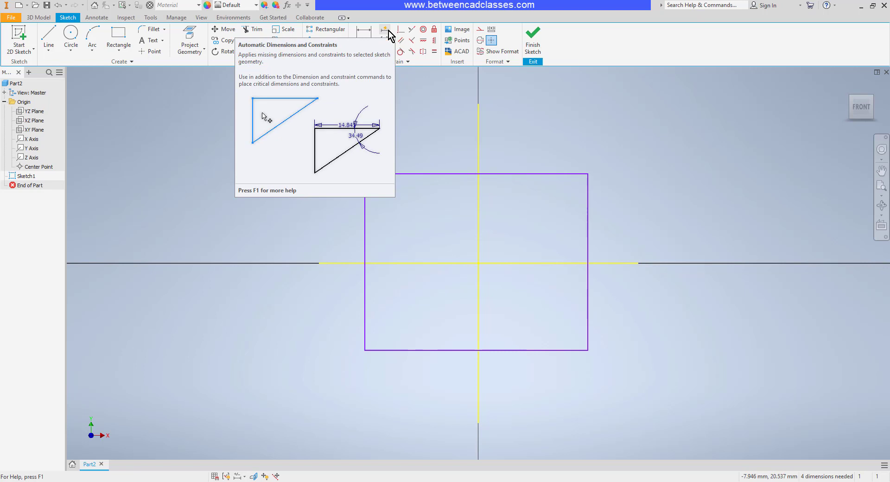
Step: Auto-dimension the rectangle, adding four dimensions to fully constrain it
{"action": "left_click", "coordinate": [385, 28]}
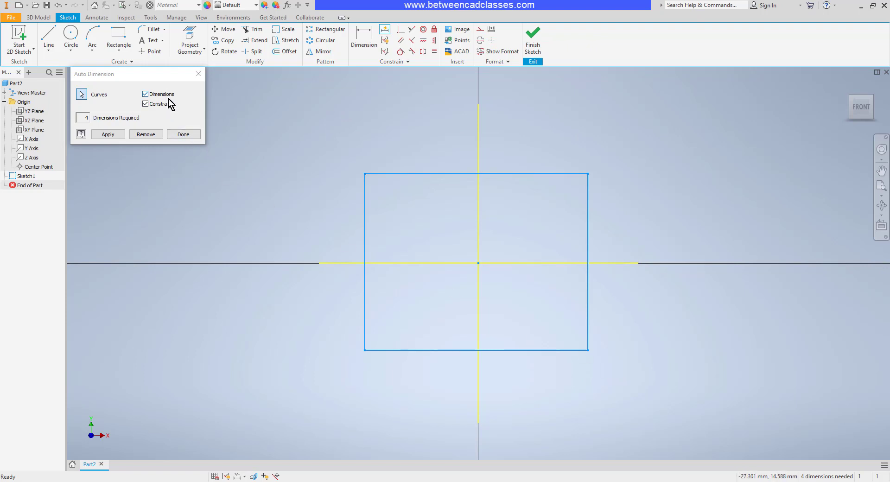
{"action": "mouse_move", "coordinate": [107, 134]}
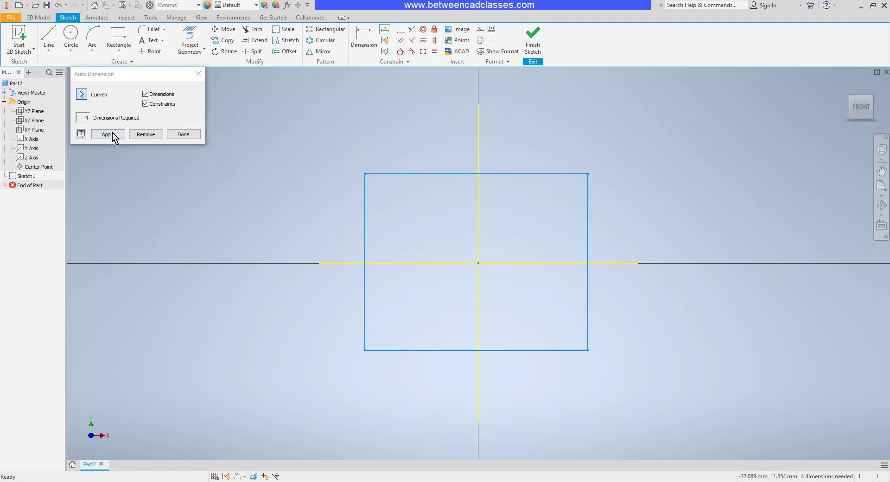
{"action": "left_click", "coordinate": [107, 134]}
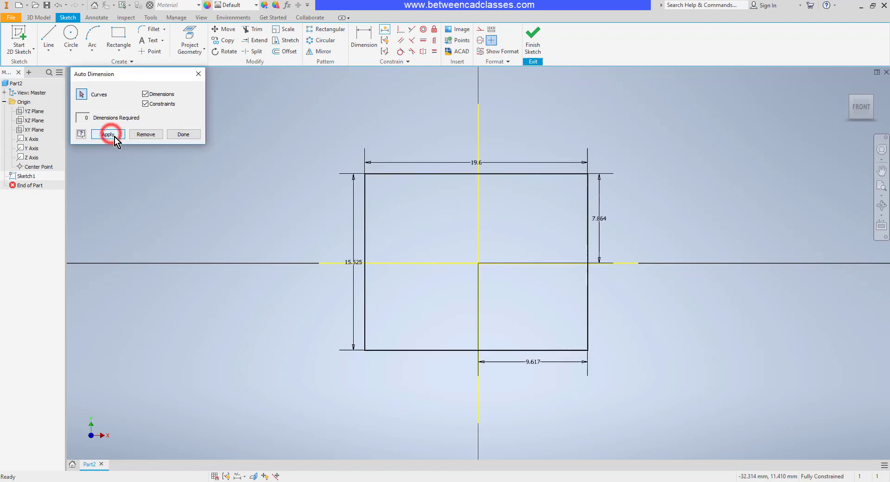
{"action": "left_click", "coordinate": [183, 134]}
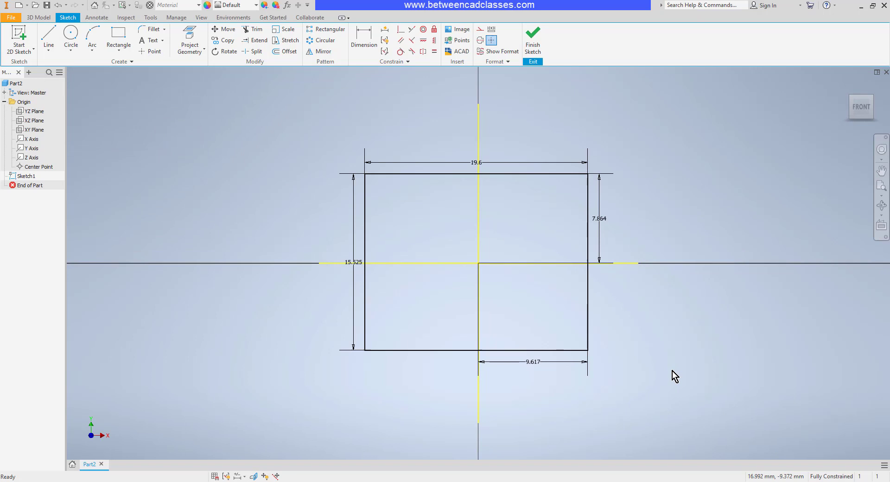
Step: Redo the 7.864 mm height offset dimension on the rectangle's left side
{"action": "left_click", "coordinate": [352, 262]}
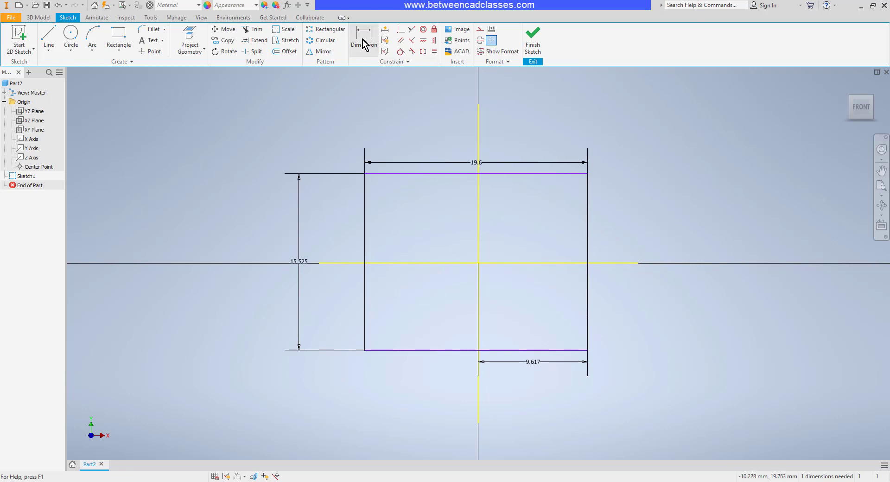
{"action": "left_click", "coordinate": [364, 39]}
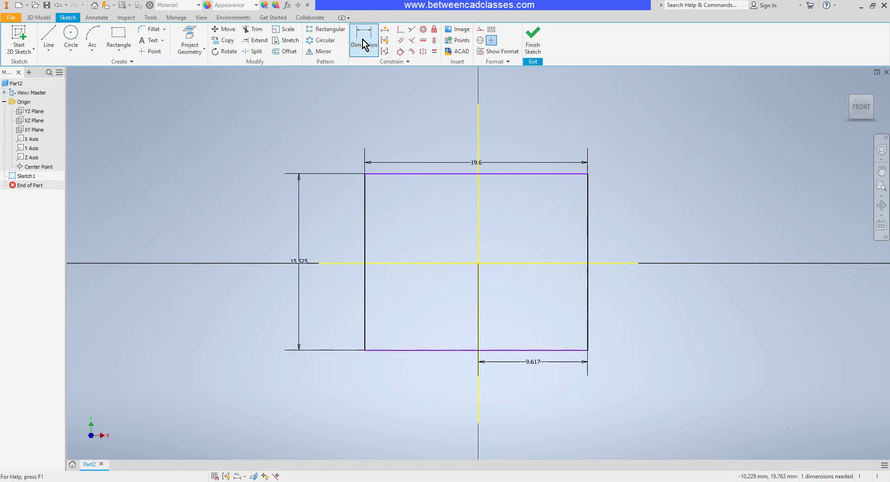
{"action": "left_click", "coordinate": [364, 39]}
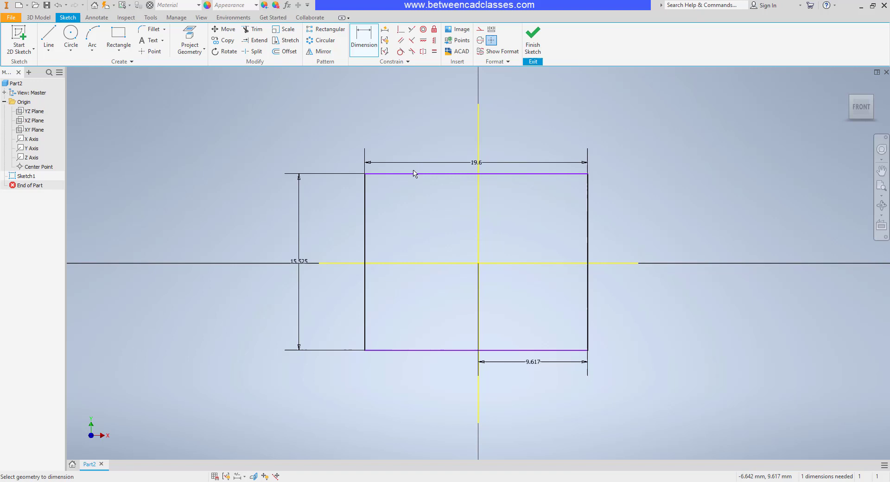
{"action": "mouse_move", "coordinate": [408, 267]}
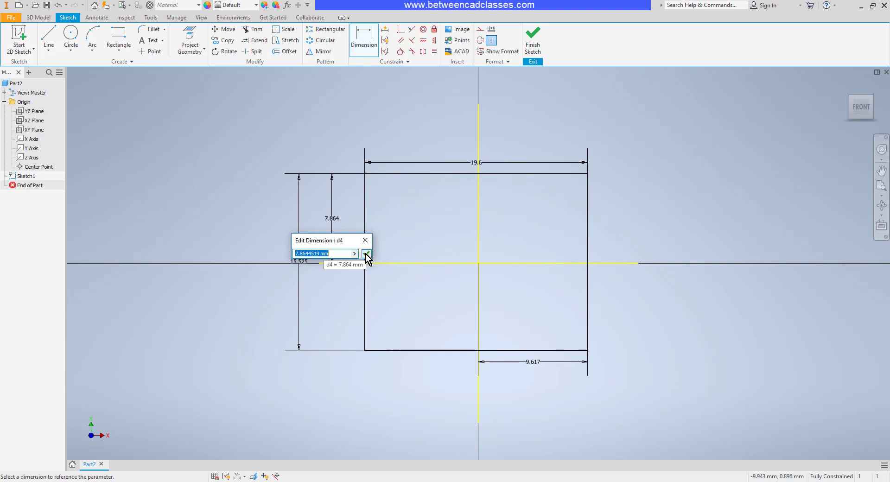
{"action": "left_click", "coordinate": [367, 254]}
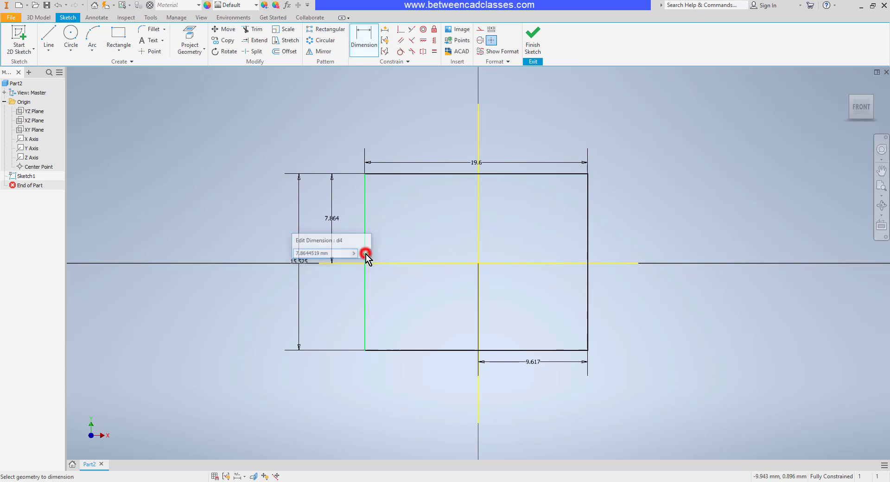
{"action": "left_click", "coordinate": [365, 253]}
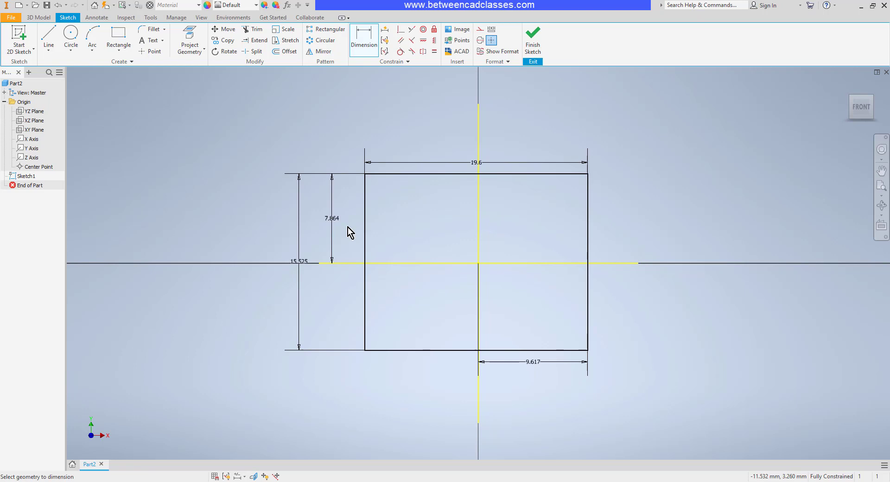
{"action": "right_click", "coordinate": [349, 231]}
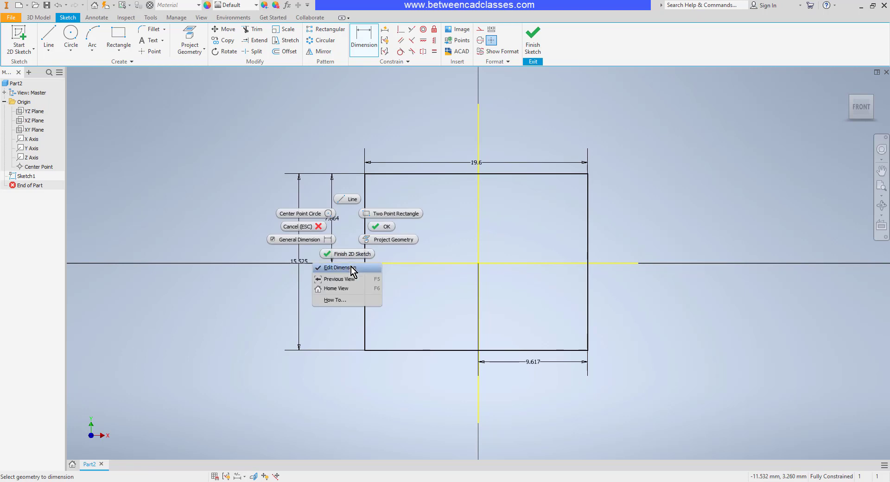
{"action": "mouse_move", "coordinate": [388, 240]}
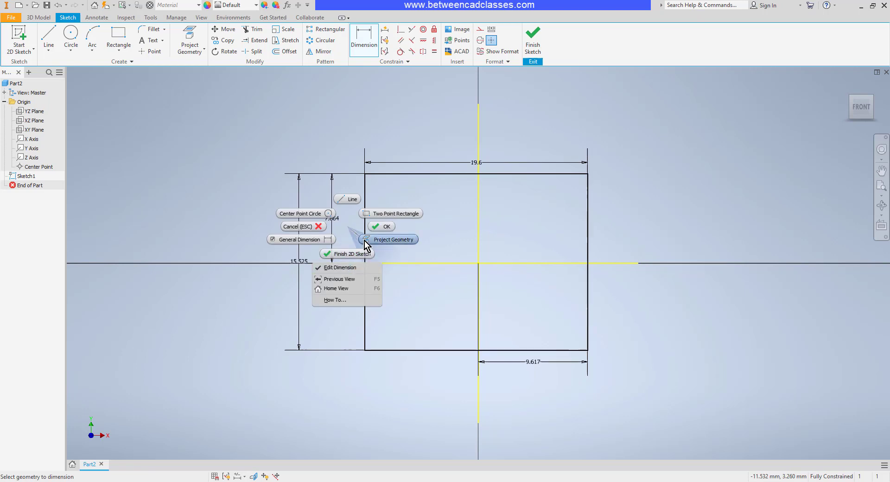
{"action": "mouse_move", "coordinate": [394, 190]}
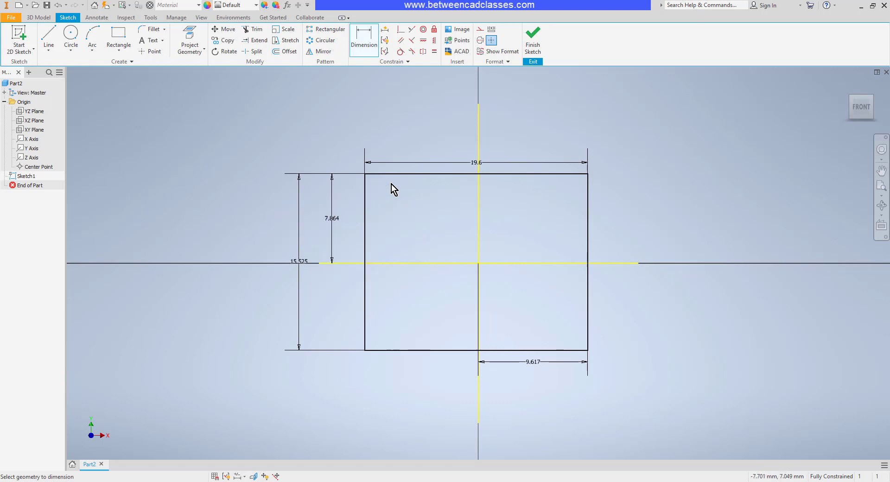
{"action": "mouse_move", "coordinate": [401, 187]}
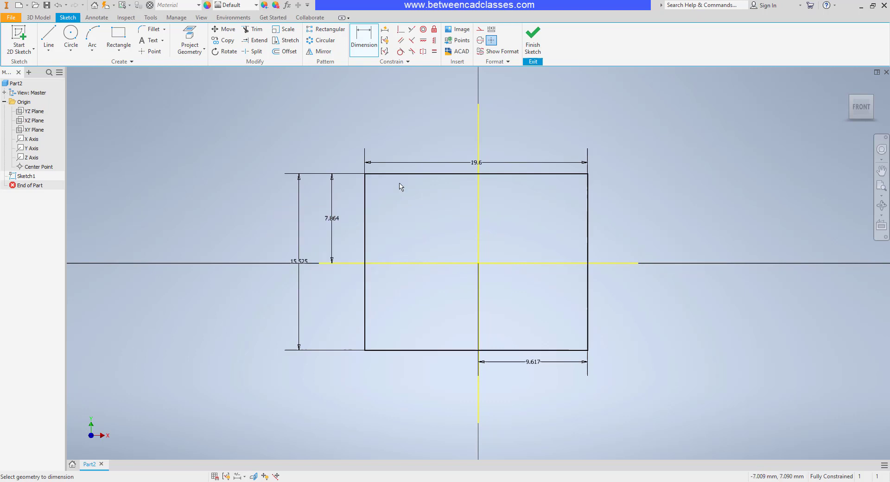
{"action": "mouse_move", "coordinate": [390, 191]}
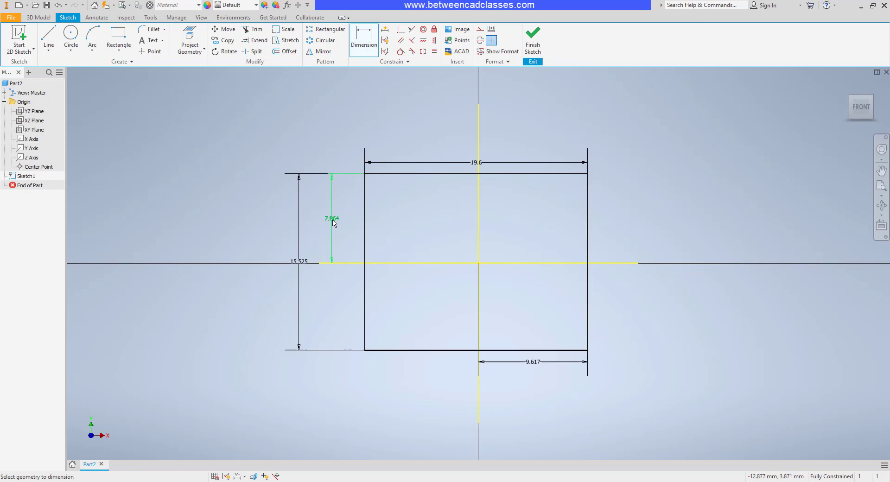
Step: Change the offset dimension from 7.864 to 10 and the height from 15.525 to 20
{"action": "double_click", "coordinate": [332, 219]}
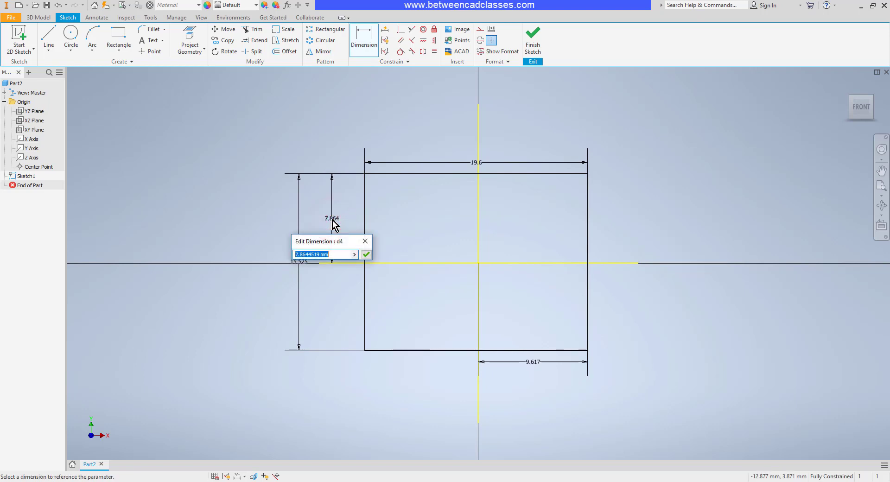
{"action": "left_click", "coordinate": [367, 254]}
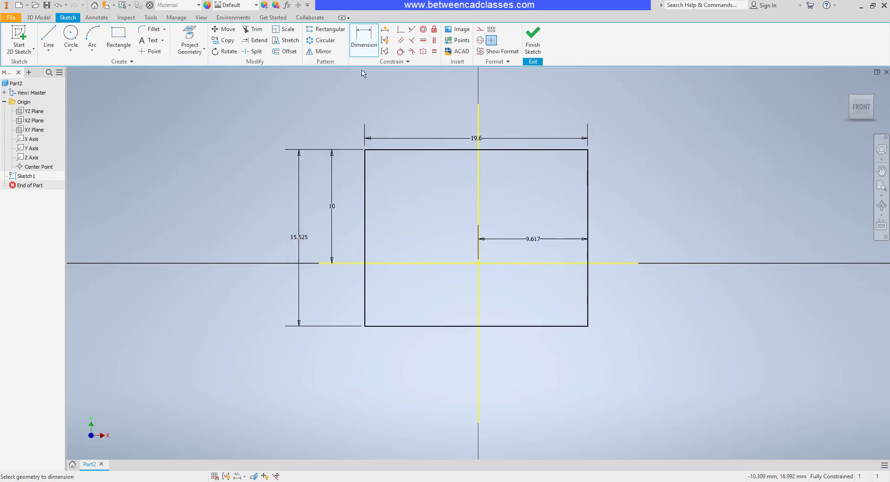
{"action": "mouse_move", "coordinate": [389, 102]}
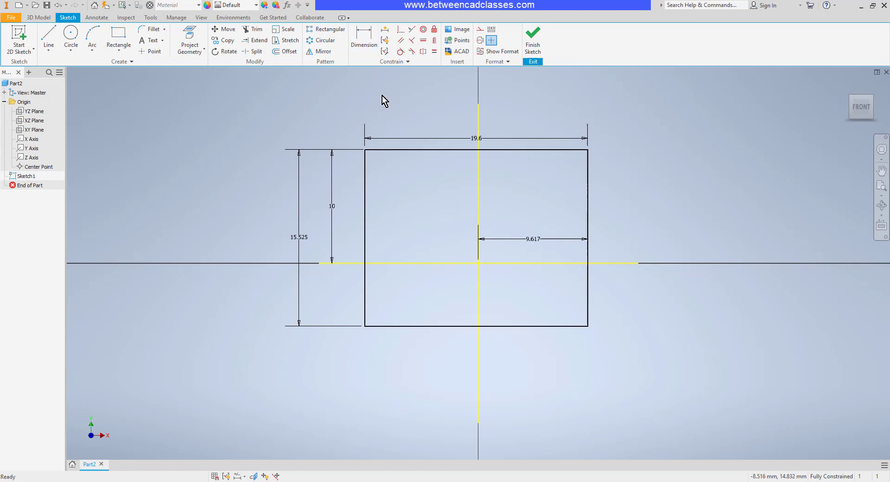
{"action": "double_click", "coordinate": [300, 237]}
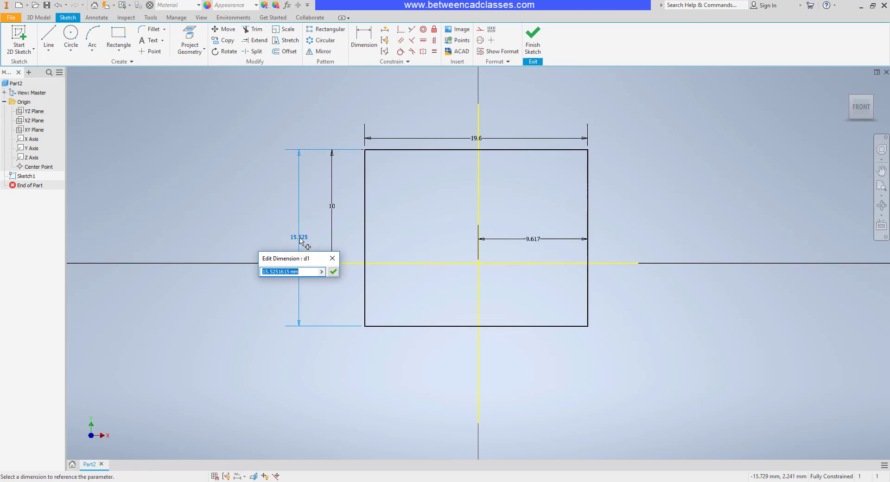
{"action": "left_click", "coordinate": [334, 272]}
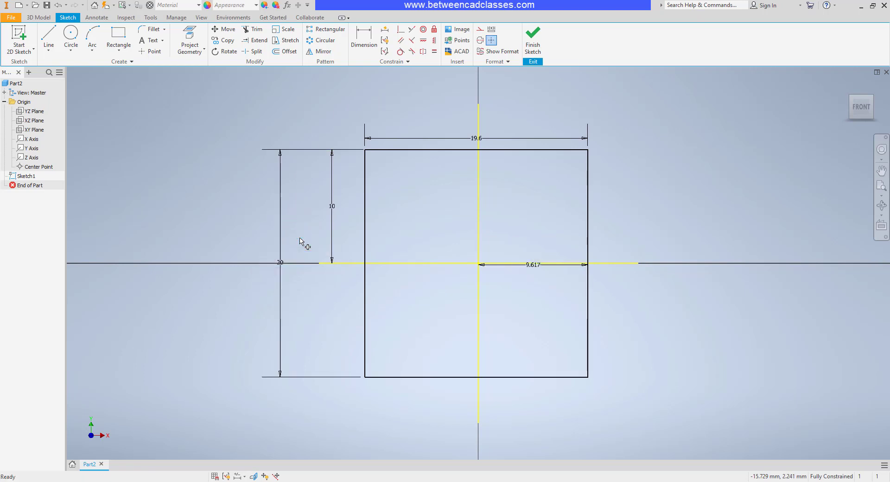
{"action": "mouse_move", "coordinate": [554, 295]}
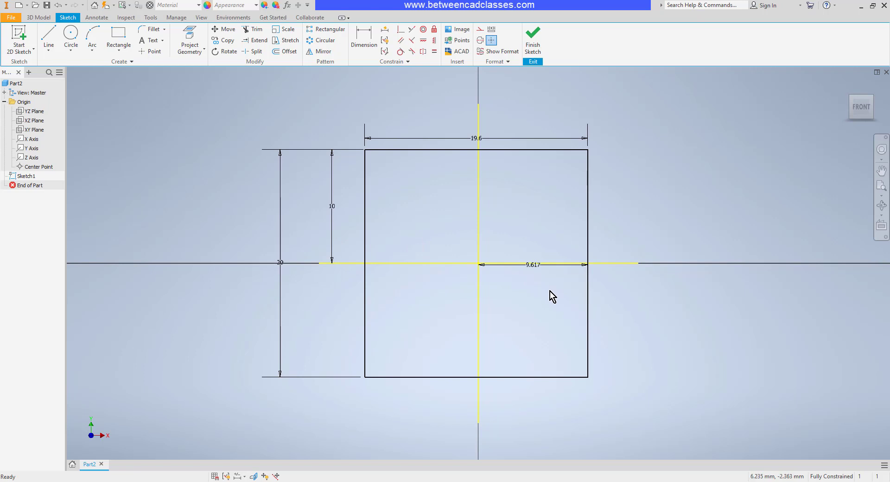
Step: Set the centre-to-edge distance to 13 and width to 26, then reposition dimensions
{"action": "left_click", "coordinate": [534, 265]}
{"action": "type", "text": "13"}
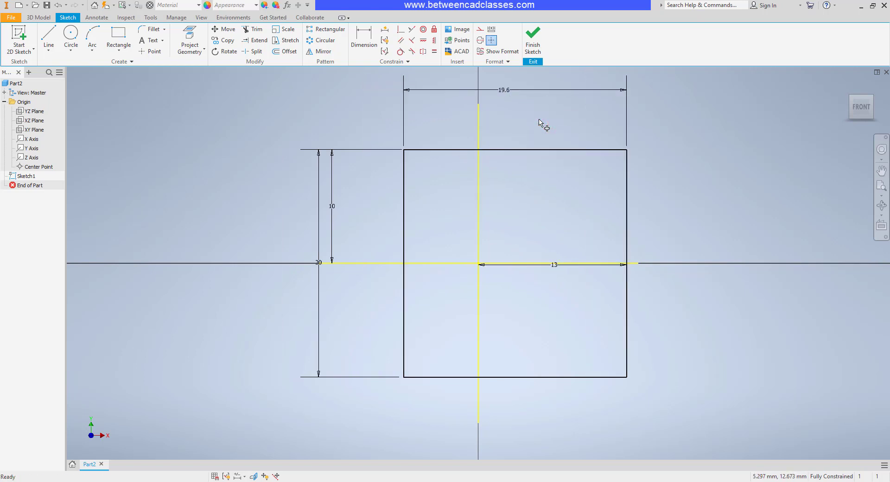
{"action": "left_click", "coordinate": [505, 90]}
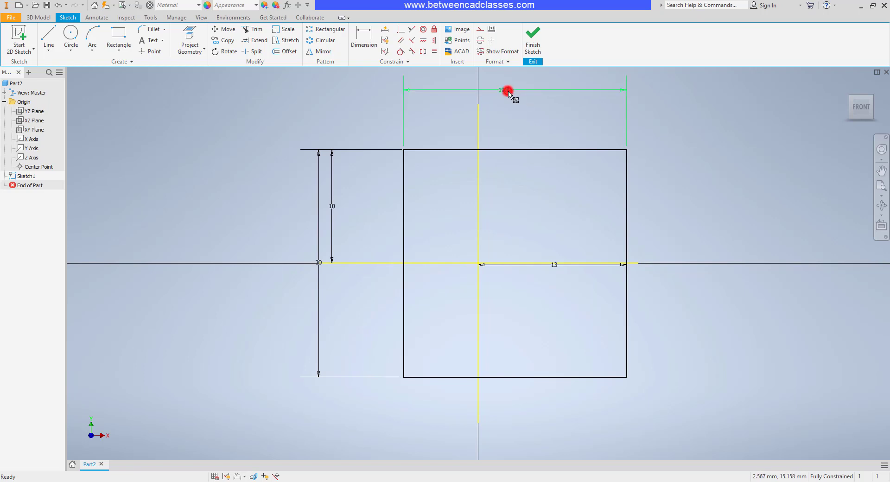
{"action": "double_click", "coordinate": [504, 90]}
{"action": "type", "text": "26"}
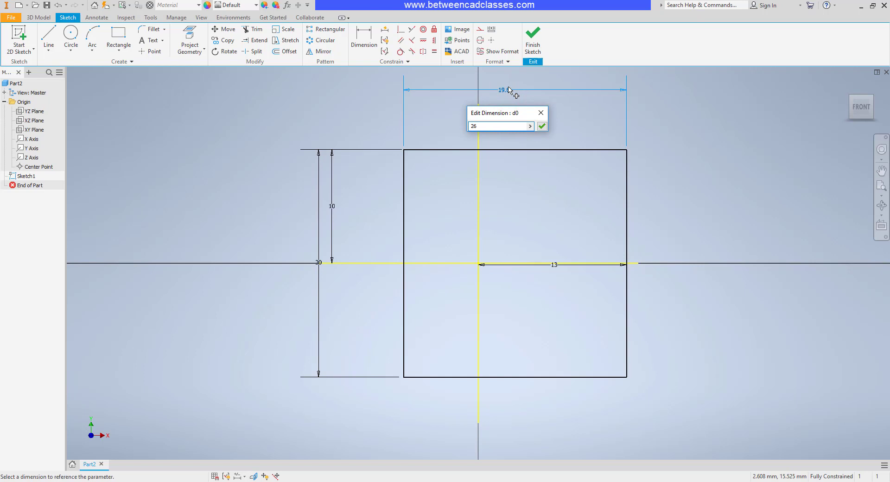
{"action": "left_click", "coordinate": [541, 126]}
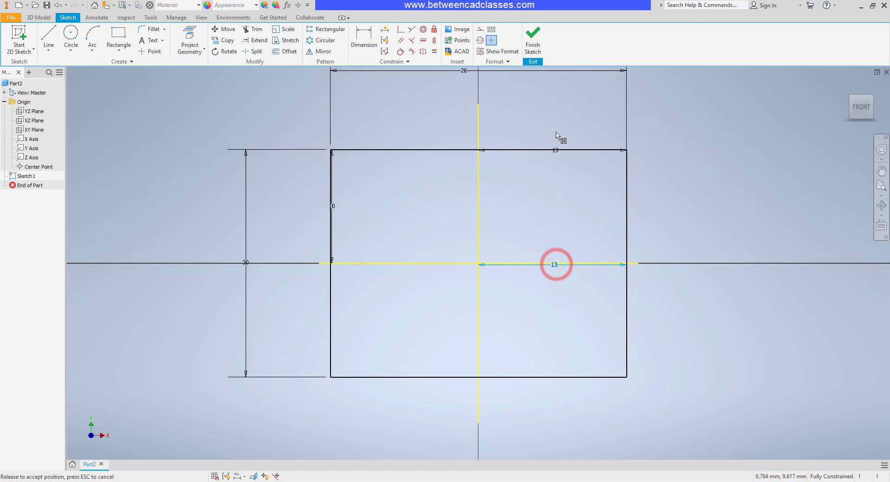
{"action": "left_click", "coordinate": [684, 142]}
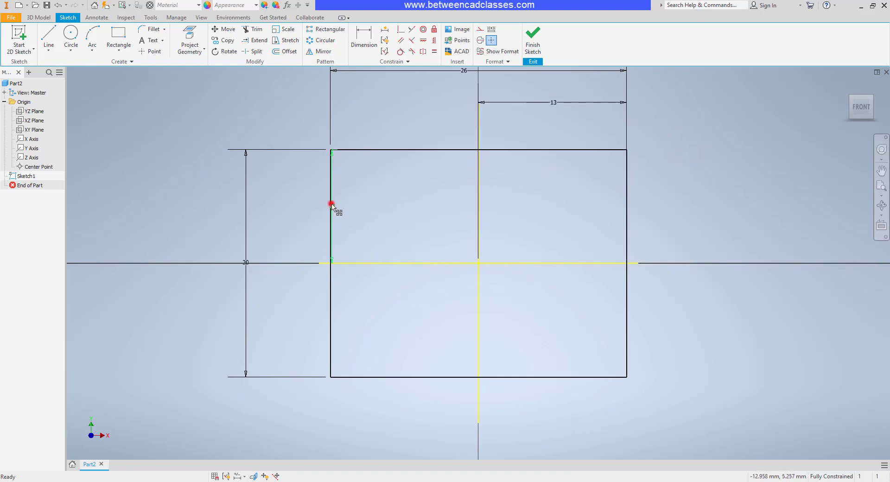
{"action": "left_click", "coordinate": [712, 209]}
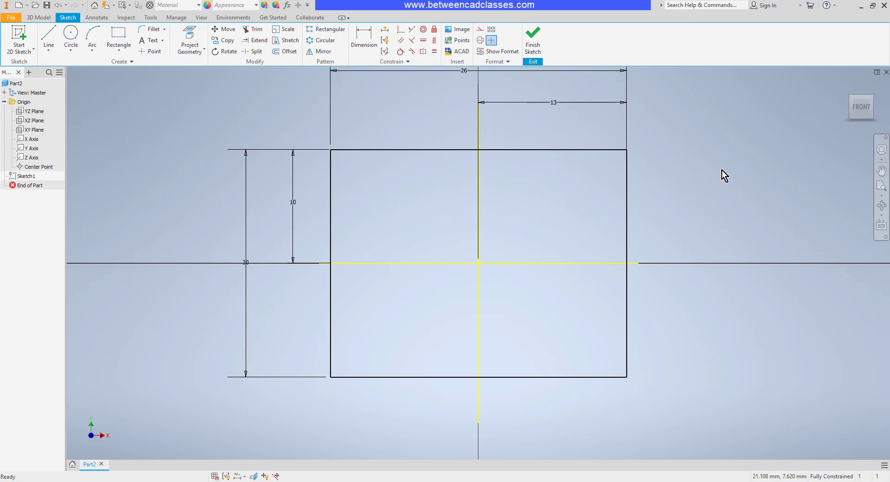
{"action": "mouse_move", "coordinate": [690, 159]}
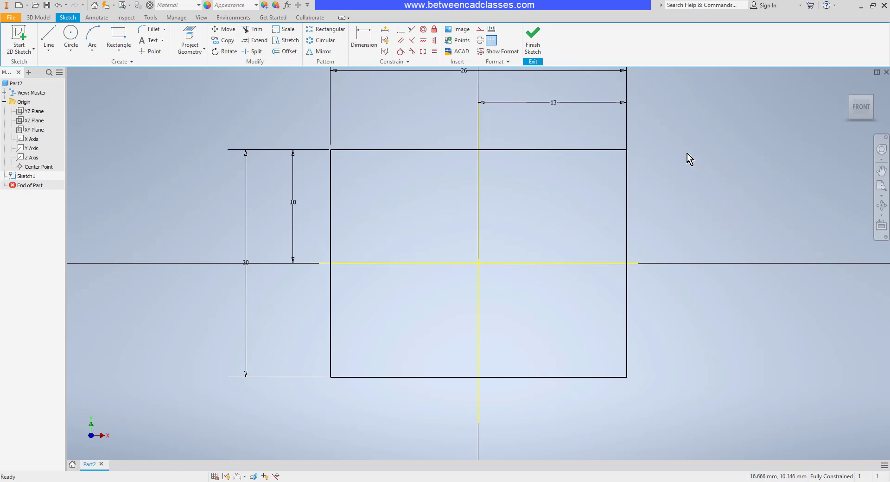
{"action": "mouse_move", "coordinate": [533, 247]}
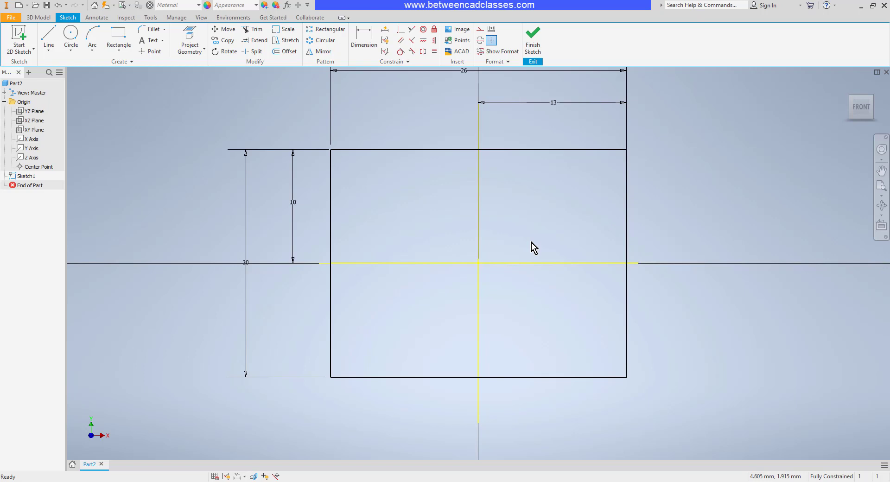
{"action": "mouse_move", "coordinate": [547, 230]}
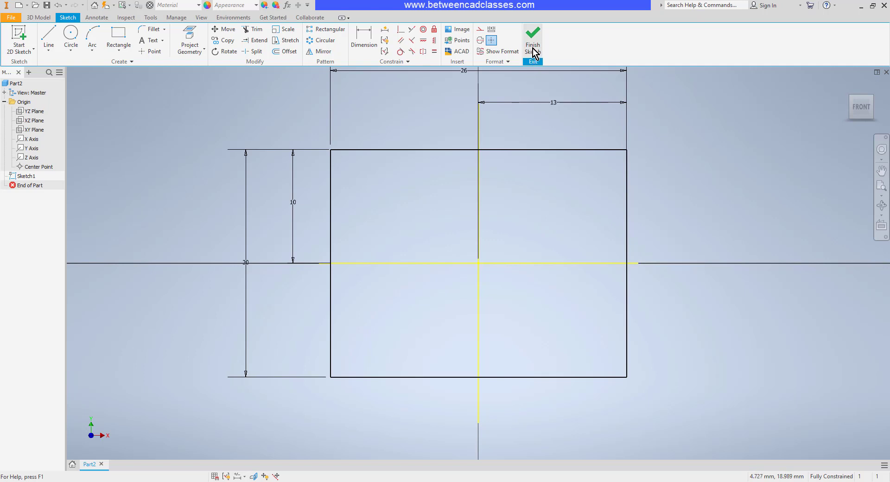
Step: Finish the sketch and extrude all four profiles 15 mm into Extrusion1
{"action": "left_click", "coordinate": [532, 40]}
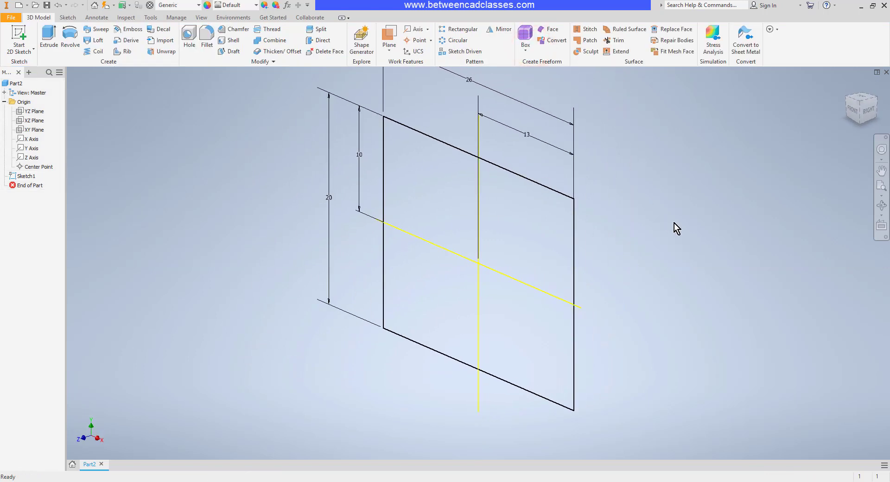
{"action": "mouse_move", "coordinate": [528, 201]}
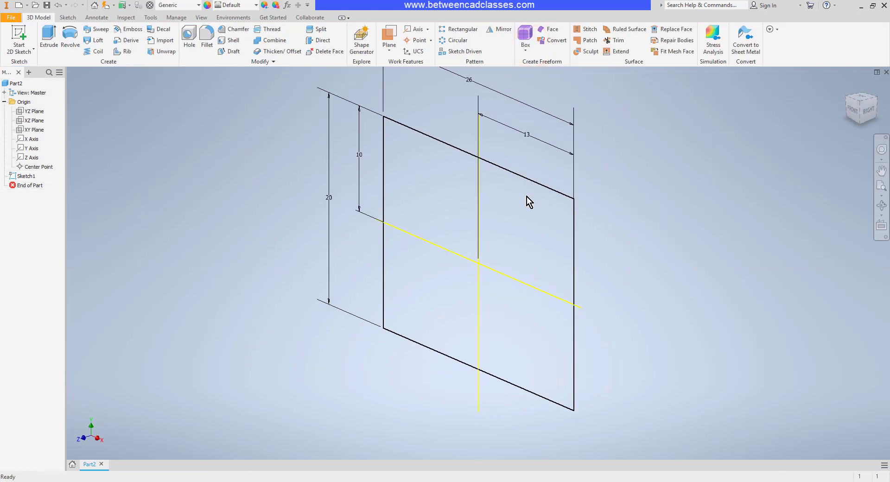
{"action": "mouse_move", "coordinate": [49, 37]}
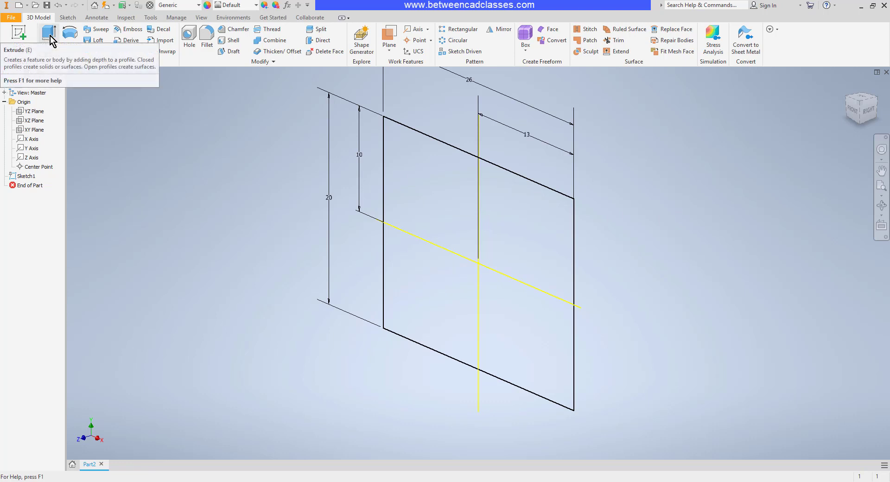
{"action": "left_click", "coordinate": [48, 34]}
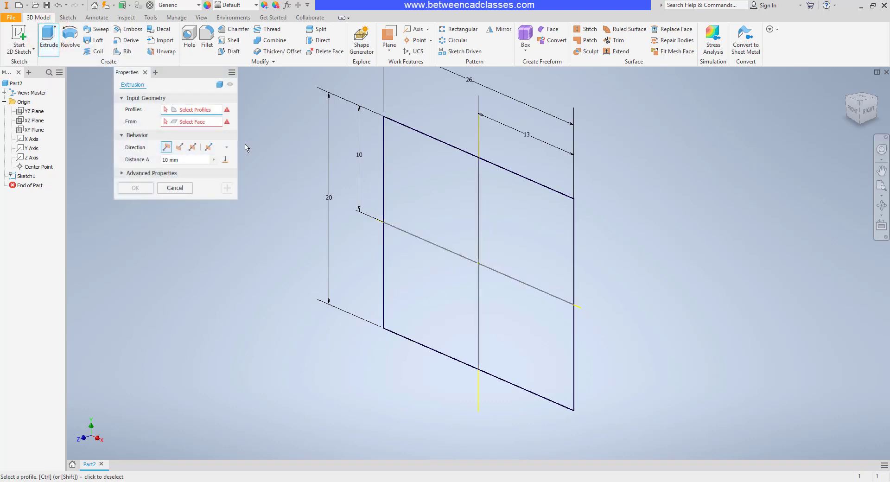
{"action": "mouse_move", "coordinate": [282, 159]}
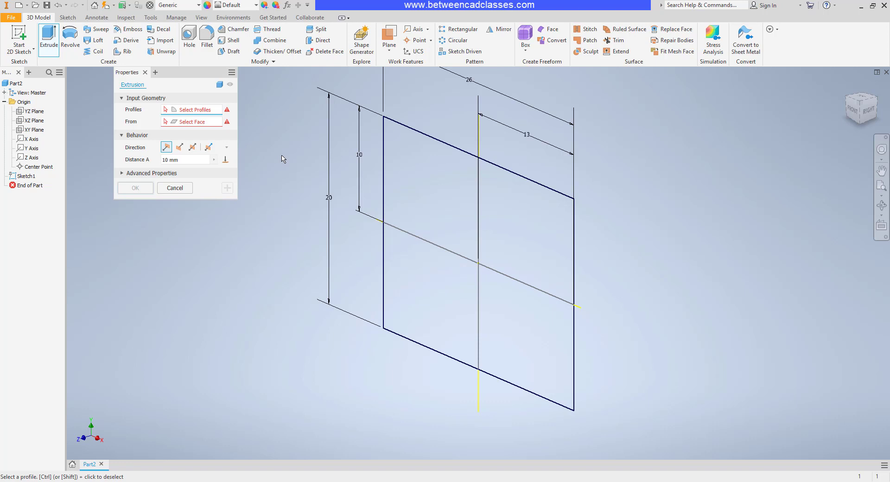
{"action": "mouse_move", "coordinate": [305, 172]}
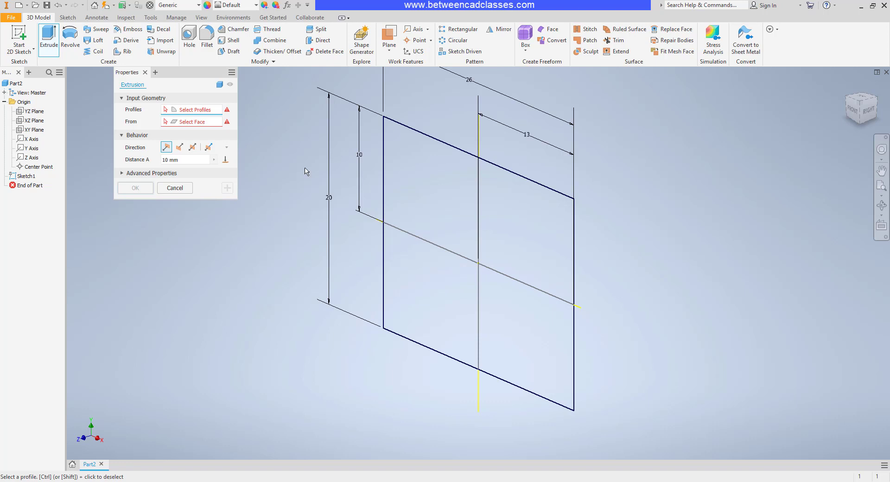
{"action": "mouse_move", "coordinate": [303, 169]}
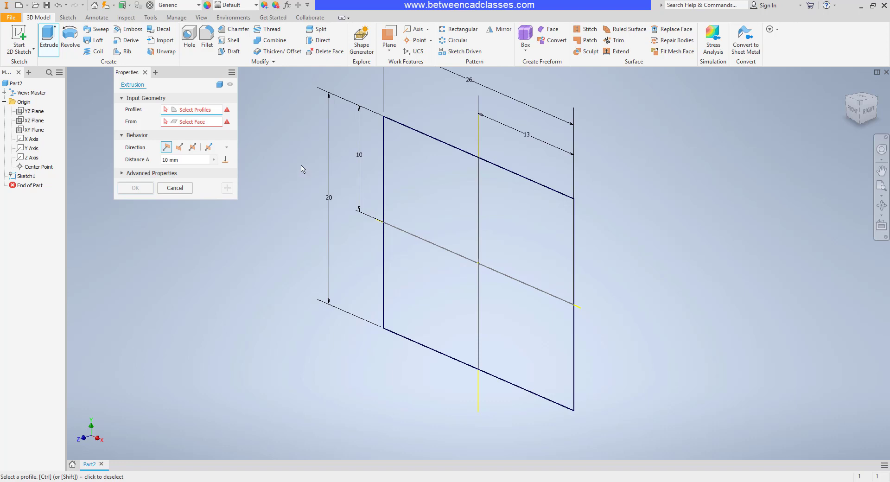
{"action": "mouse_move", "coordinate": [289, 178]}
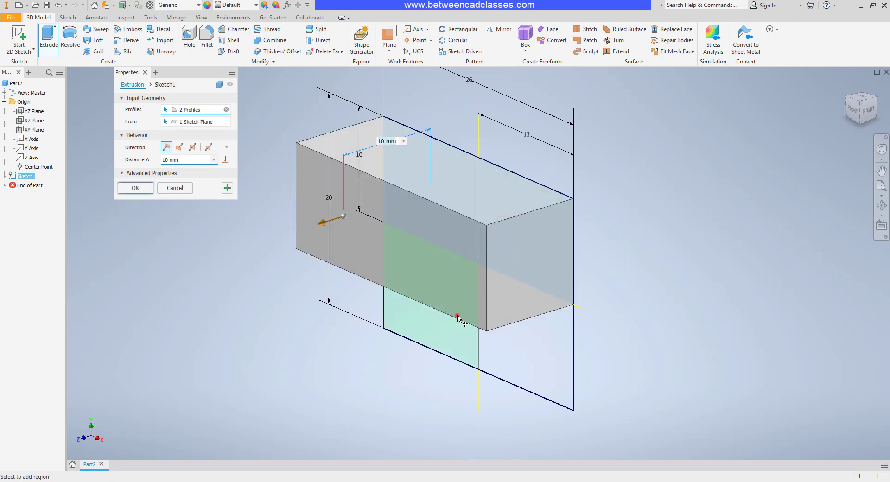
{"action": "left_click", "coordinate": [522, 336]}
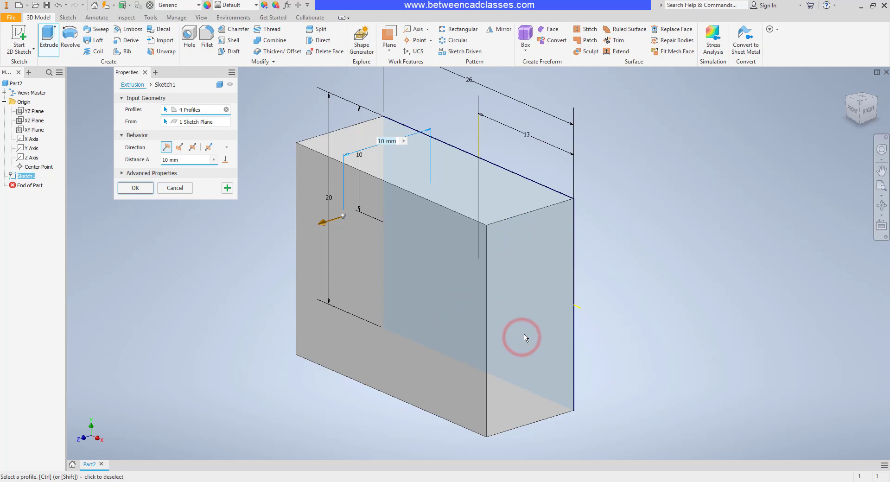
{"action": "mouse_move", "coordinate": [524, 317]}
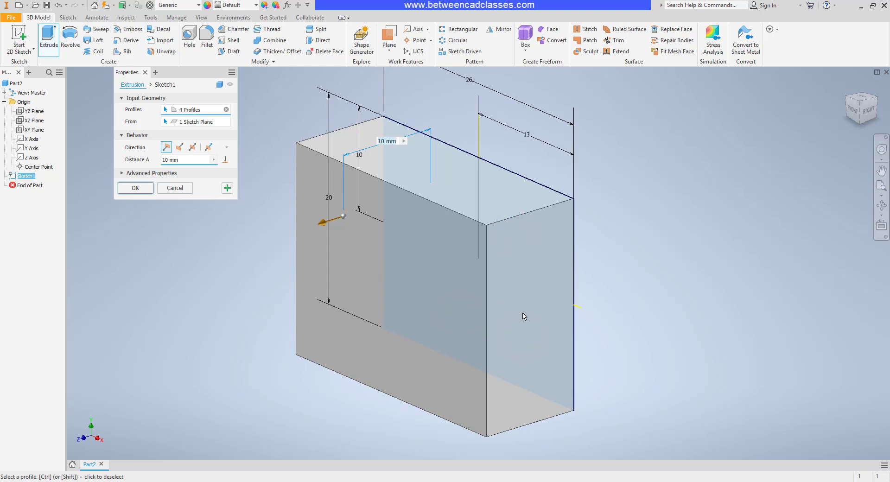
{"action": "left_click", "coordinate": [187, 160]}
{"action": "type", "text": "15"}
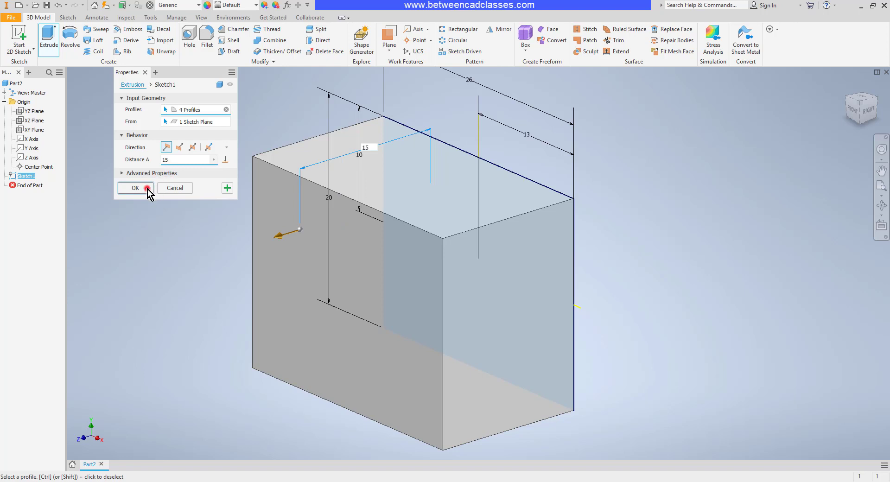
{"action": "left_click", "coordinate": [134, 187]}
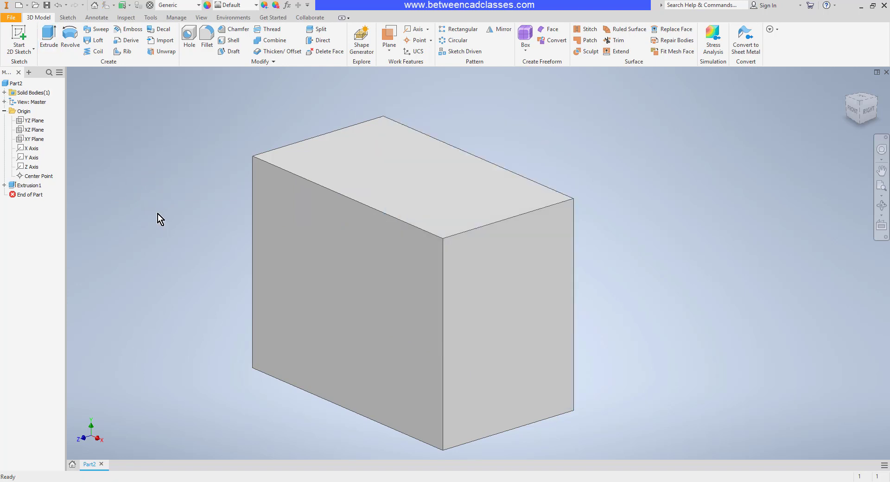
{"action": "mouse_move", "coordinate": [156, 224]}
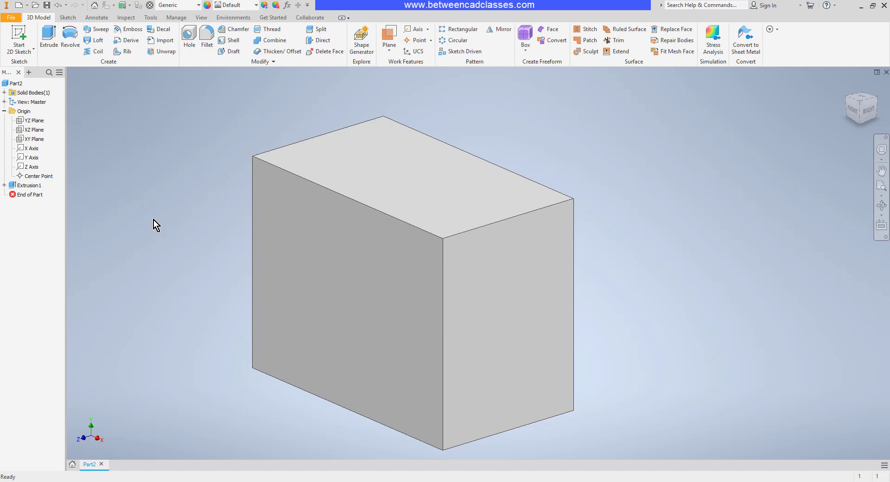
{"action": "mouse_move", "coordinate": [172, 217]}
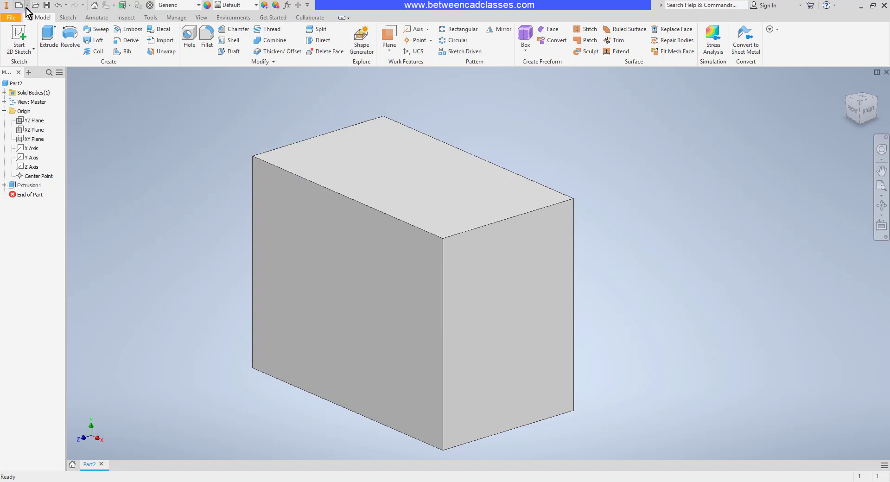
Step: Create a new part, Part3, from the Quick Access New dropdown
{"action": "left_click", "coordinate": [9, 5]}
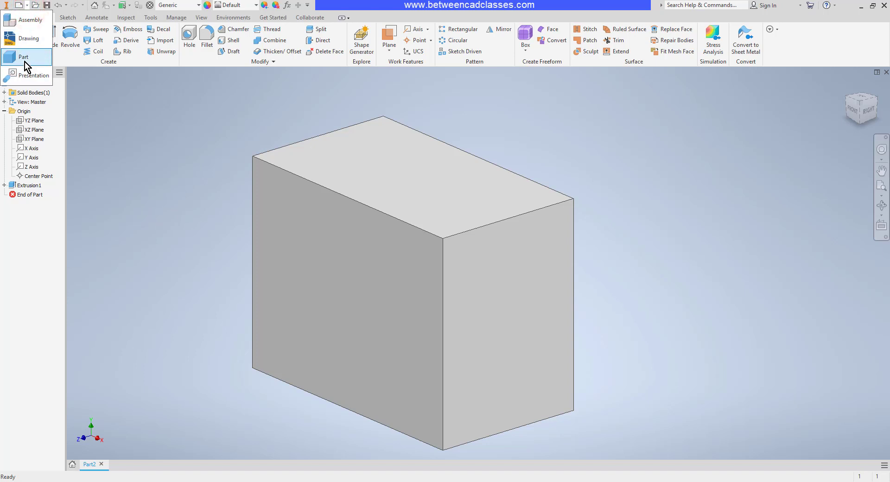
{"action": "left_click", "coordinate": [24, 56]}
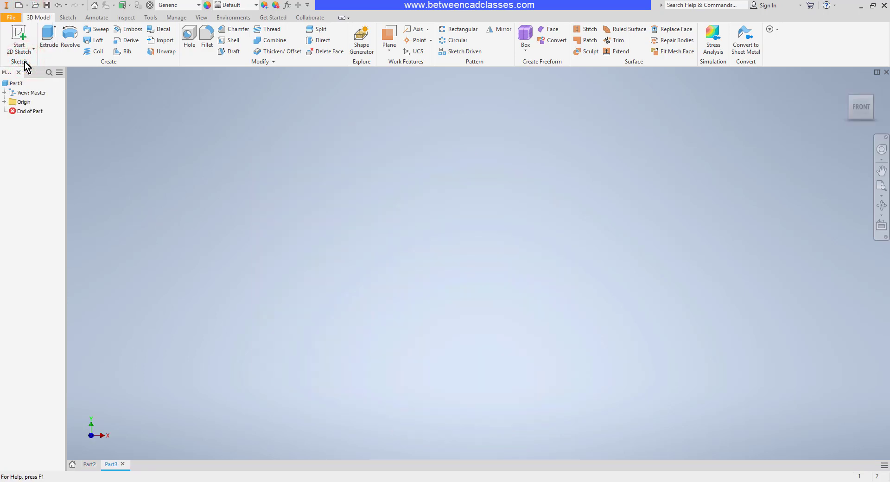
{"action": "mouse_move", "coordinate": [150, 139]}
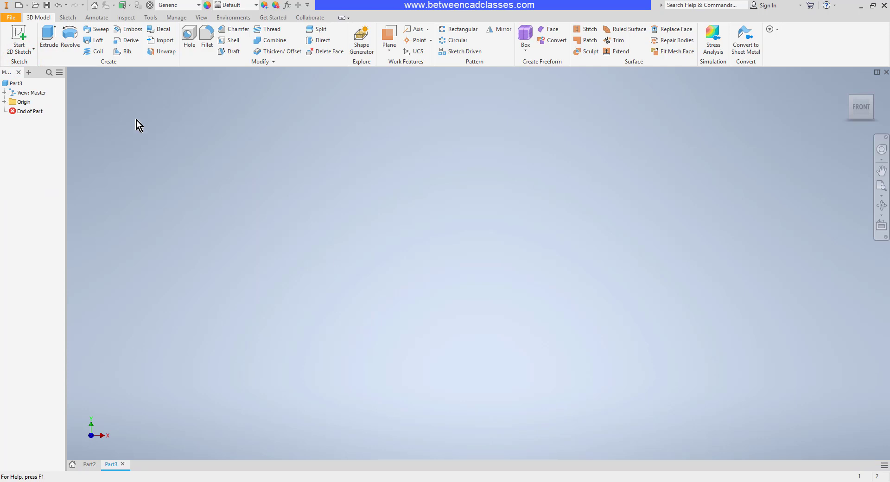
Step: Start Sketch1 in Part3 on an origin plane, viewed from the top
{"action": "left_click", "coordinate": [19, 34]}
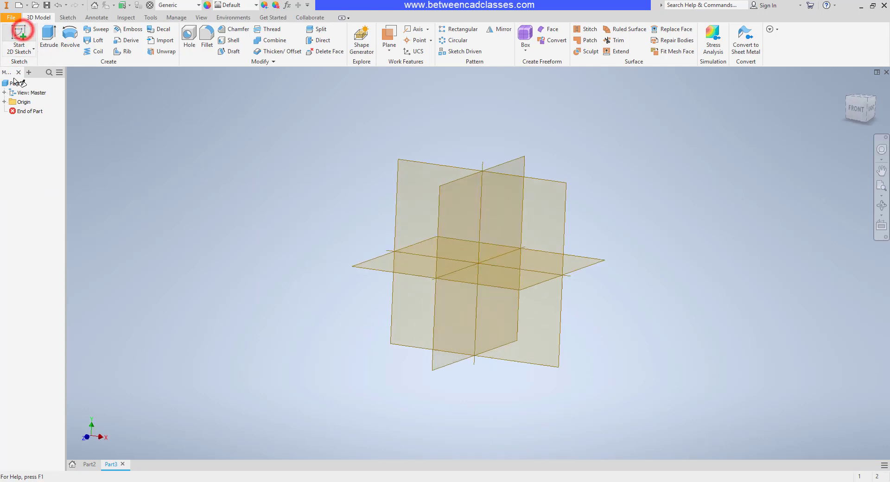
{"action": "left_click", "coordinate": [18, 37]}
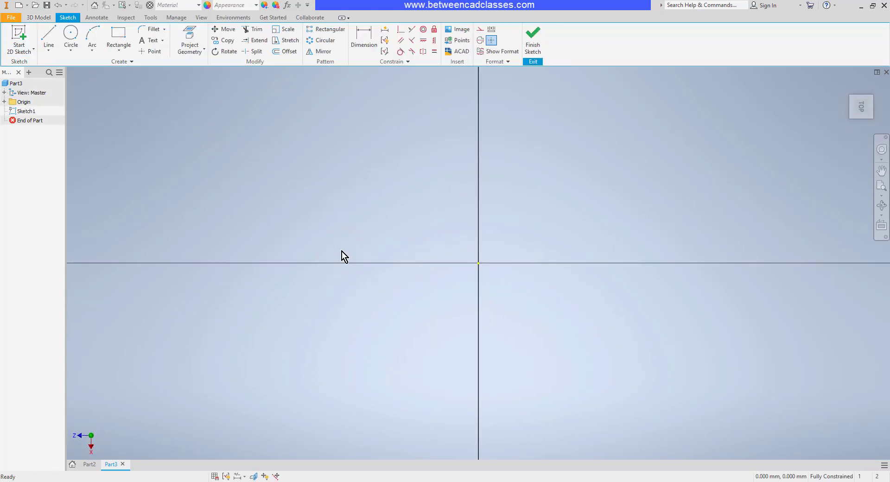
{"action": "mouse_move", "coordinate": [612, 236]}
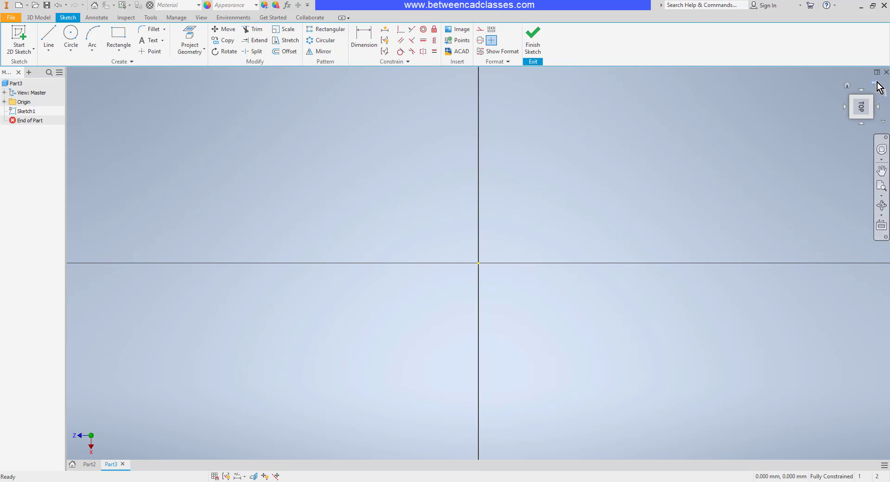
{"action": "mouse_move", "coordinate": [878, 88]}
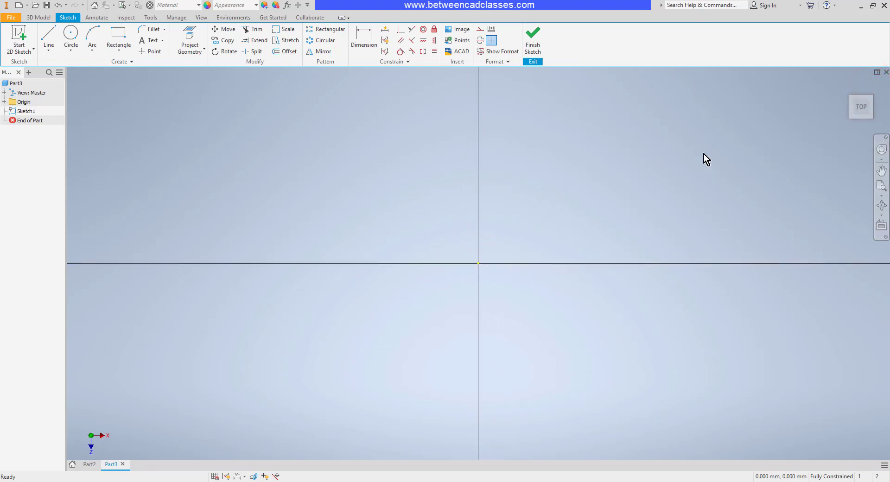
{"action": "mouse_move", "coordinate": [652, 194]}
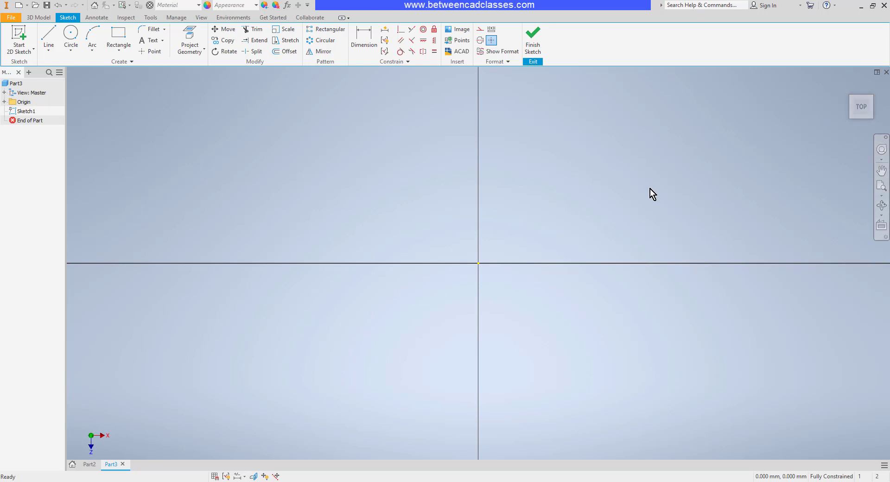
{"action": "mouse_move", "coordinate": [637, 196]}
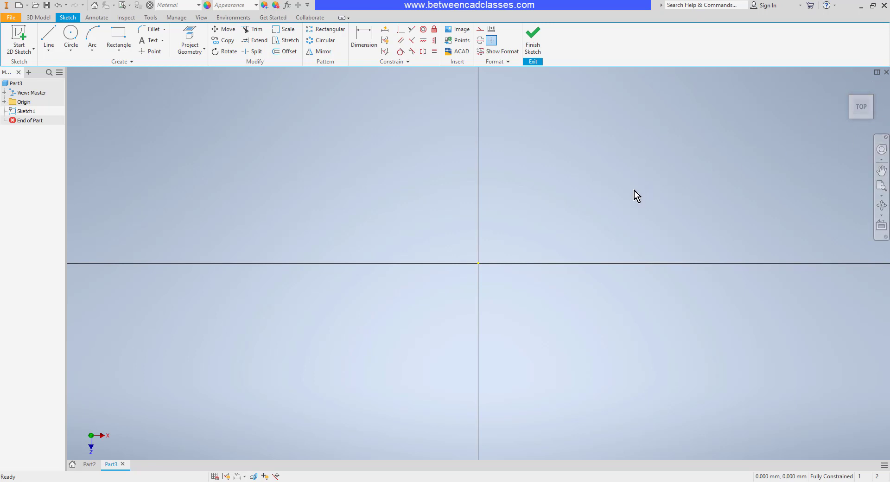
{"action": "mouse_move", "coordinate": [454, 150]}
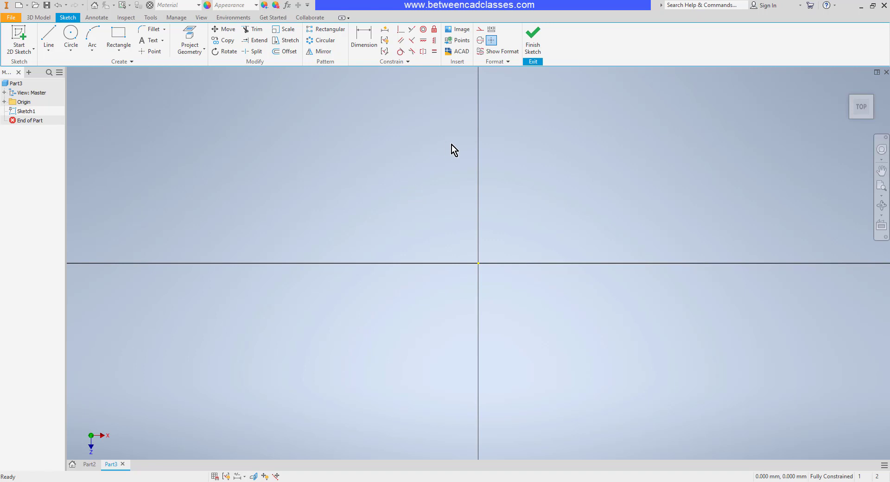
Step: Start Project Geometry to pull the origin axes into Sketch1
{"action": "left_click", "coordinate": [190, 34]}
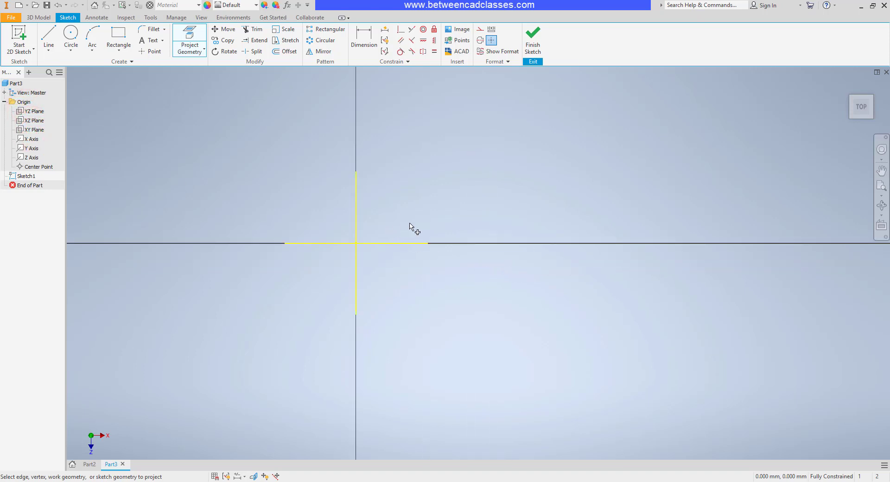
{"action": "mouse_move", "coordinate": [300, 133]}
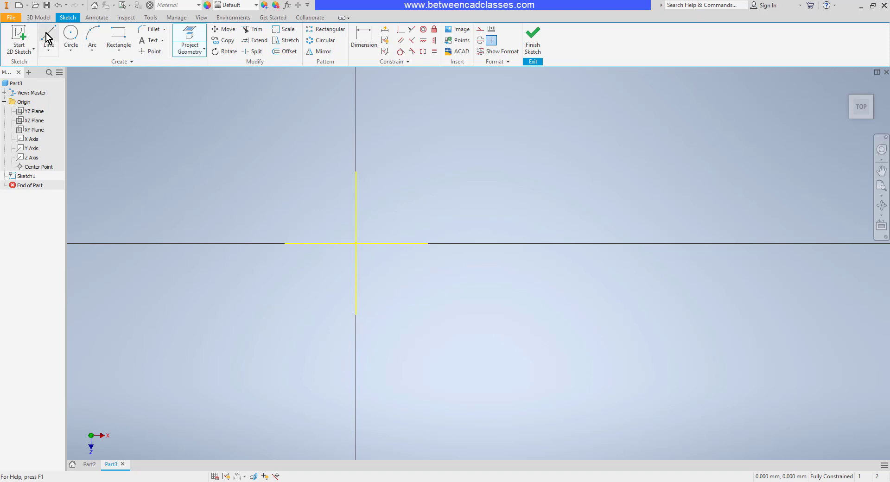
Step: Draw a closed five-sided line profile with a slanted edge on the horizontal axis
{"action": "left_click", "coordinate": [49, 41]}
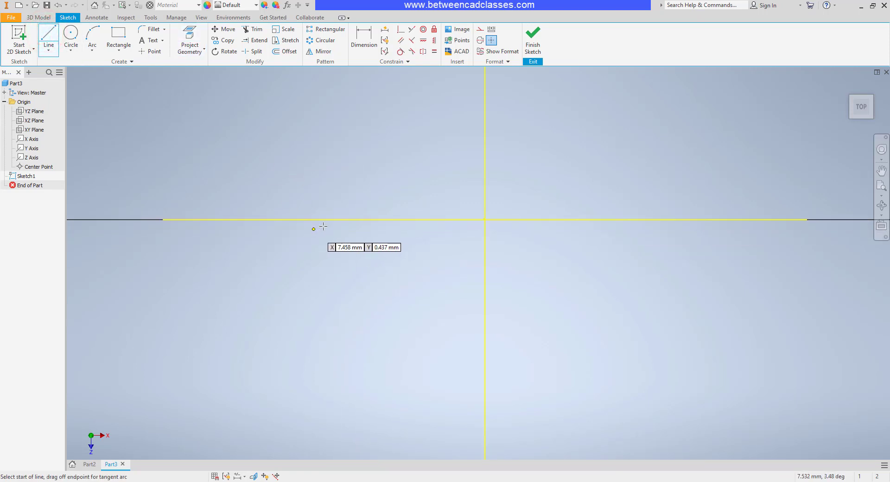
{"action": "left_click", "coordinate": [343, 218]}
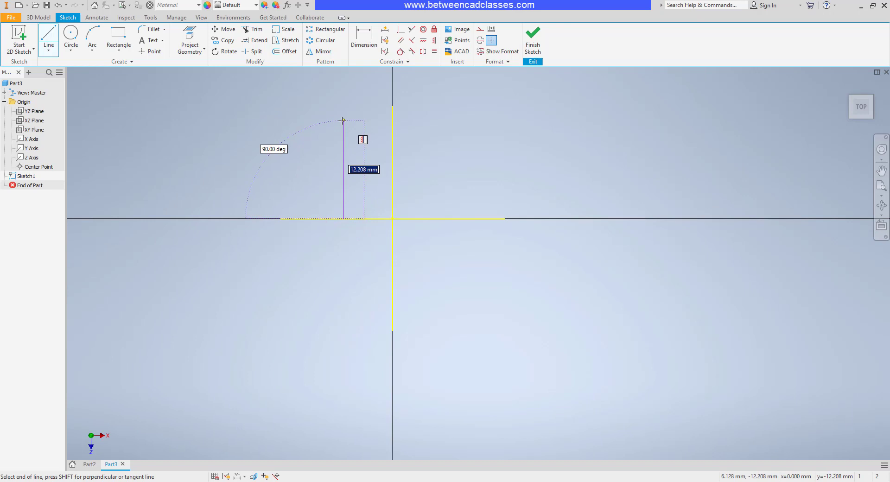
{"action": "mouse_move", "coordinate": [343, 126]}
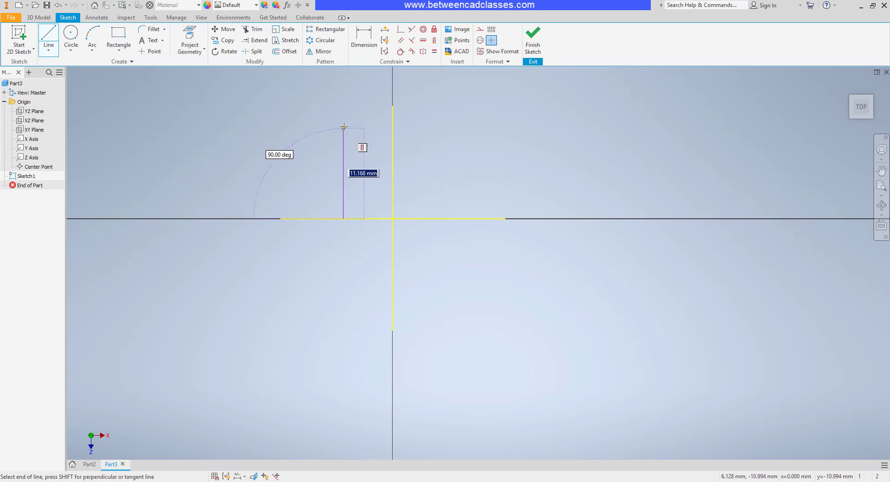
{"action": "mouse_move", "coordinate": [343, 117]}
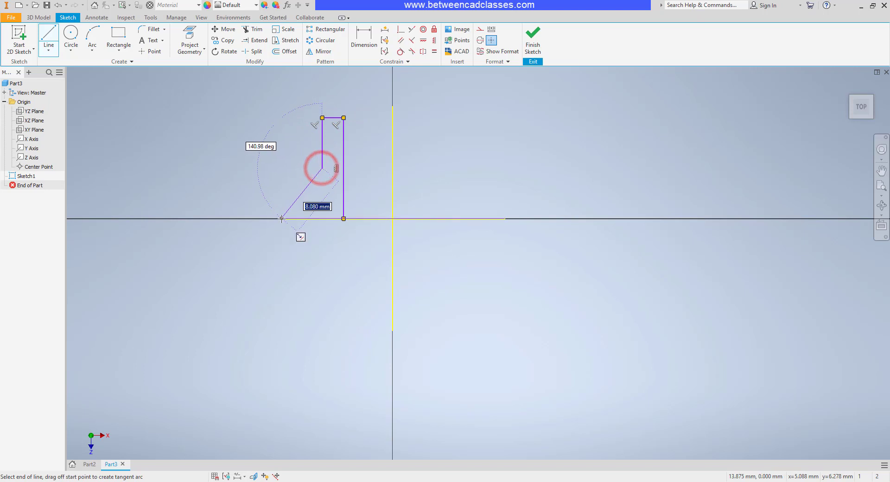
{"action": "left_click", "coordinate": [281, 219]}
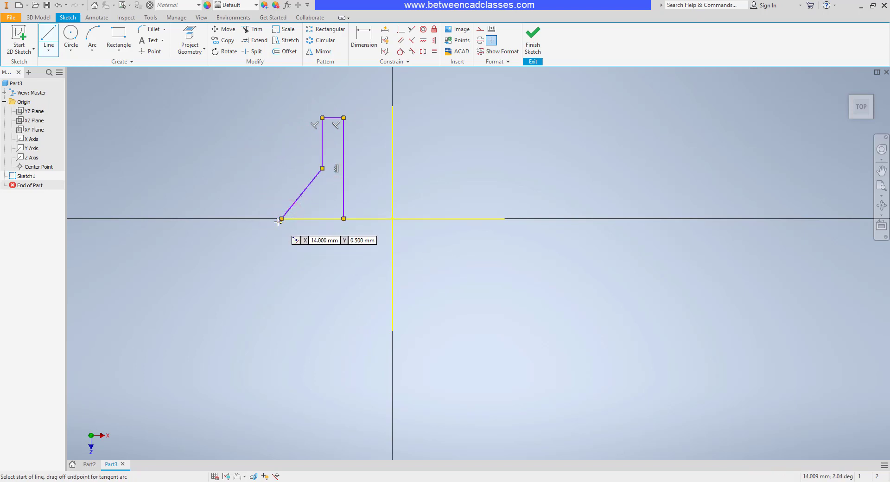
{"action": "mouse_move", "coordinate": [220, 194]}
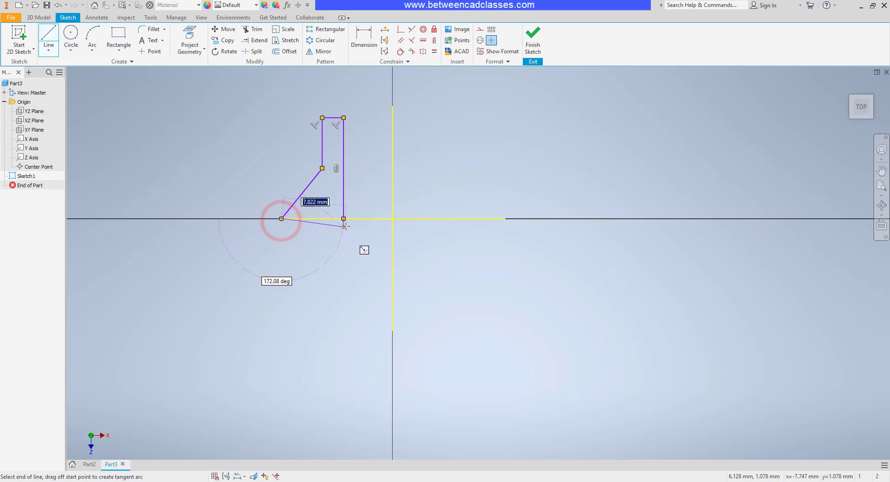
{"action": "left_click", "coordinate": [345, 220]}
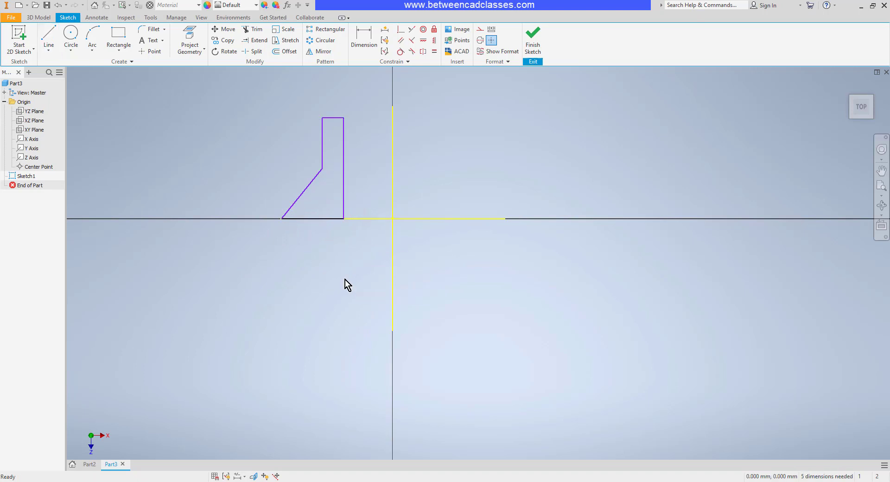
{"action": "mouse_move", "coordinate": [336, 270]}
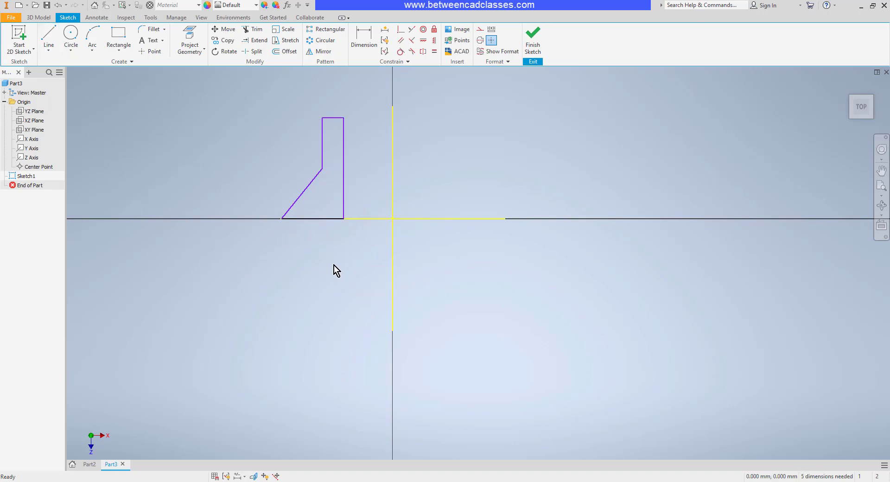
{"action": "mouse_move", "coordinate": [311, 268]}
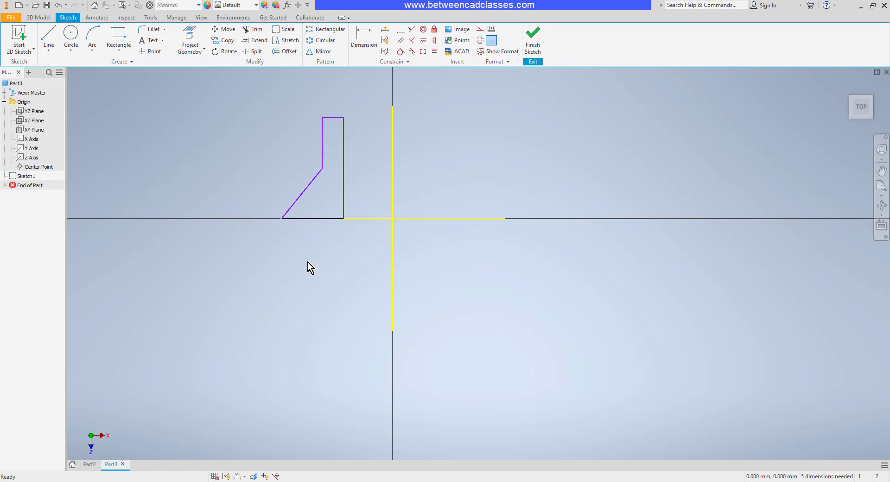
{"action": "mouse_move", "coordinate": [235, 184]}
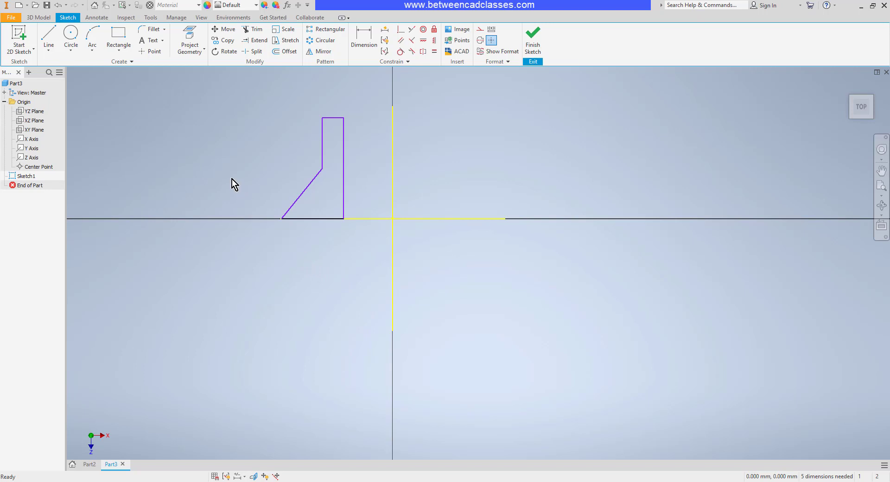
{"action": "mouse_move", "coordinate": [258, 130]}
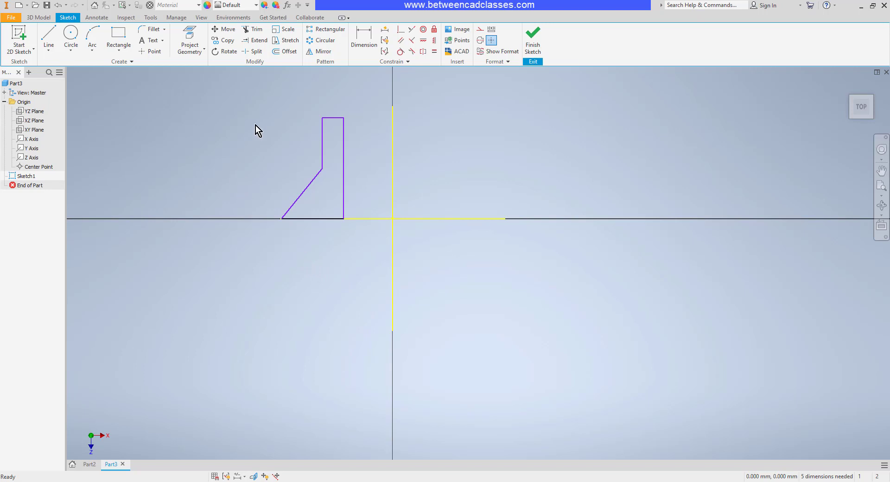
{"action": "mouse_move", "coordinate": [364, 37]}
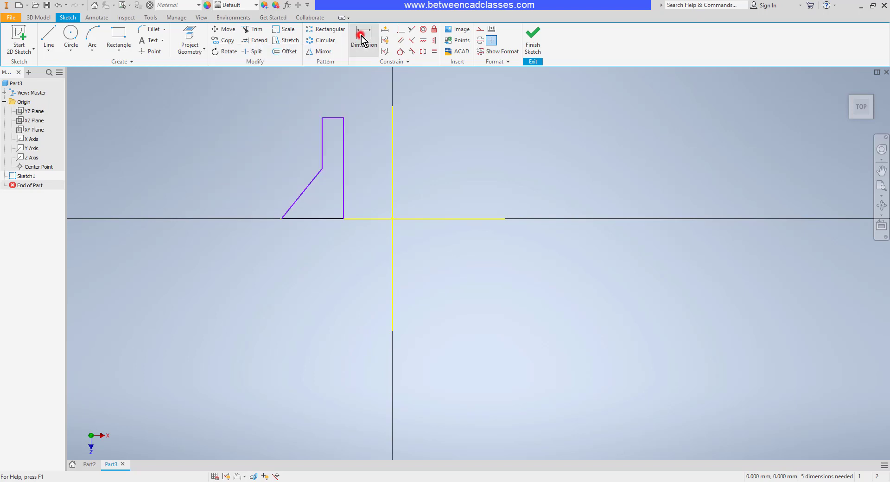
Step: Dimension the profile's height to 12 and its bottom width to 7
{"action": "left_click", "coordinate": [364, 40]}
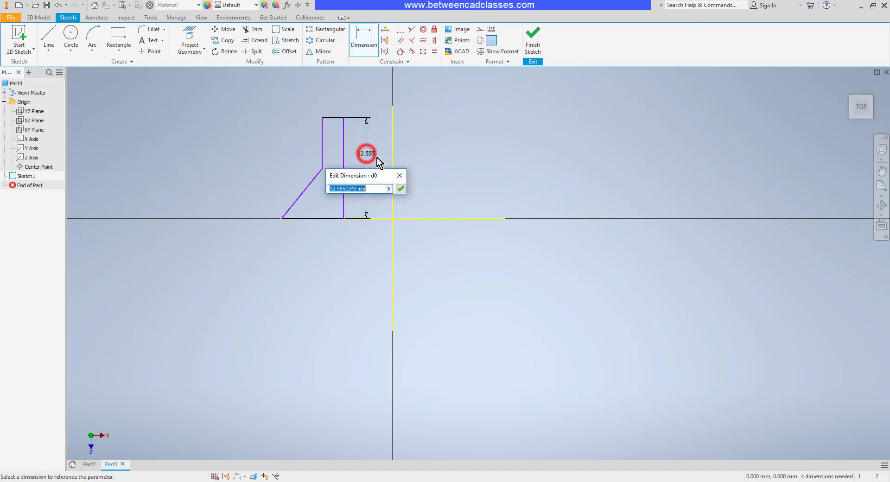
{"action": "type", "text": "12"}
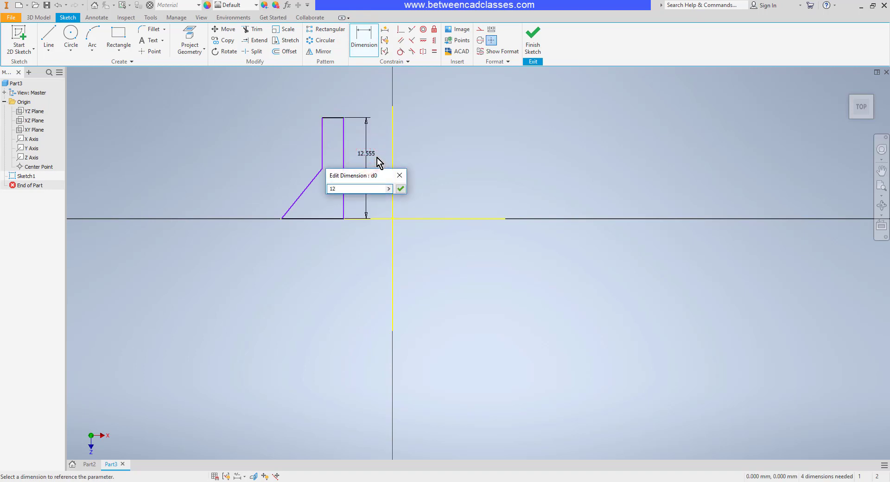
{"action": "left_click", "coordinate": [400, 188]}
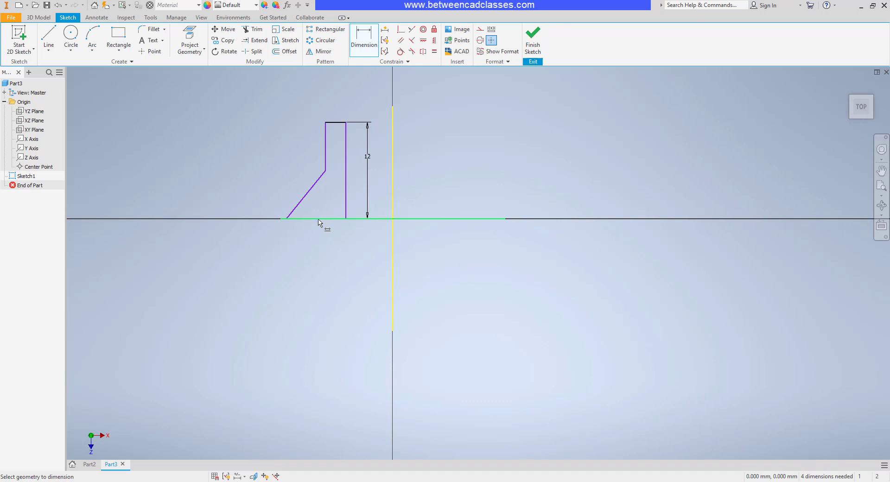
{"action": "left_click", "coordinate": [286, 219]}
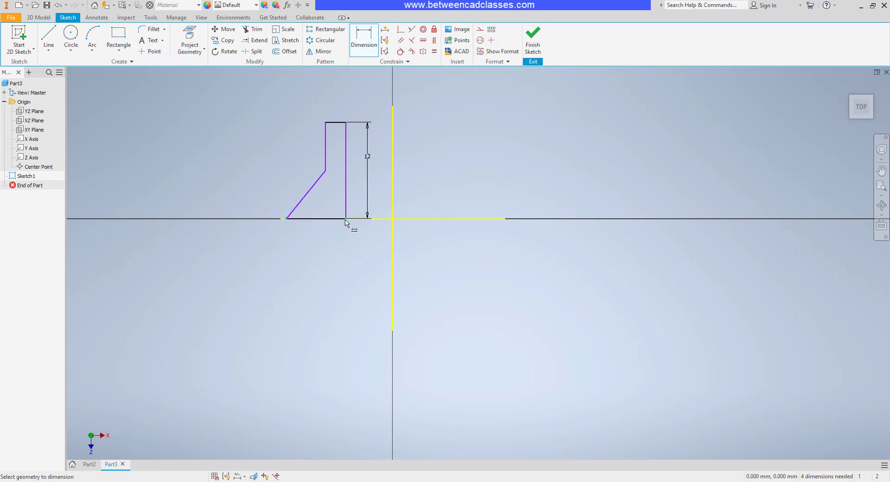
{"action": "left_click", "coordinate": [347, 222]}
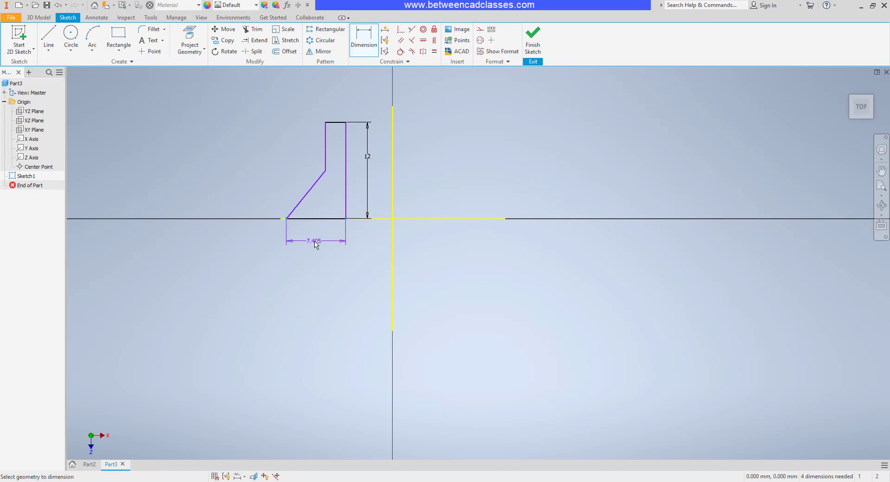
{"action": "left_click", "coordinate": [310, 240]}
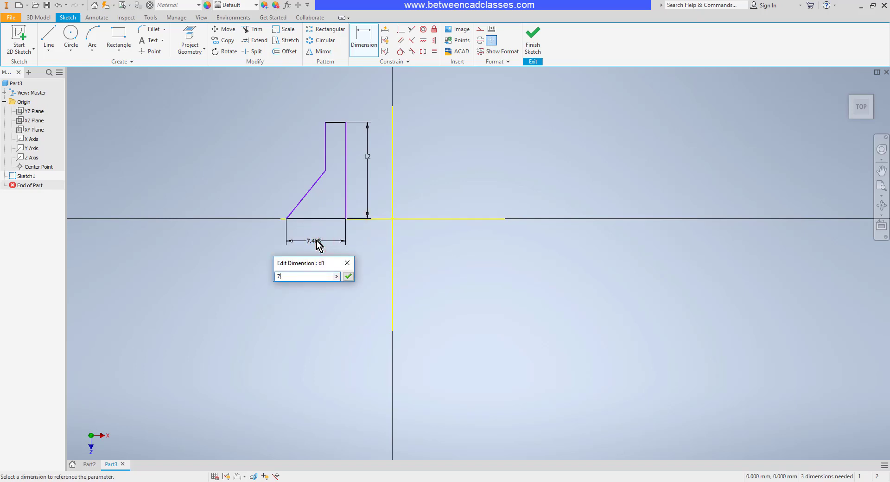
{"action": "left_click", "coordinate": [347, 277]}
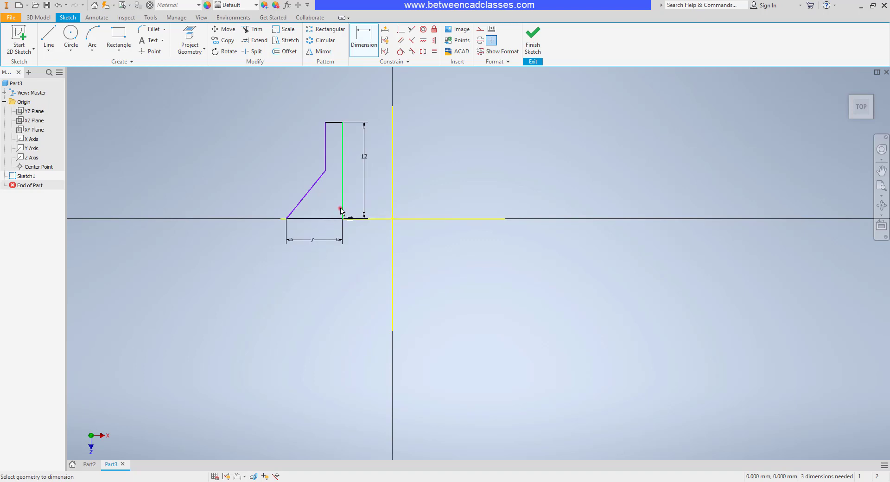
Step: Add the 3.5 and 7 offsets to the vertical axis and the 60° slant angle
{"action": "left_click", "coordinate": [392, 205]}
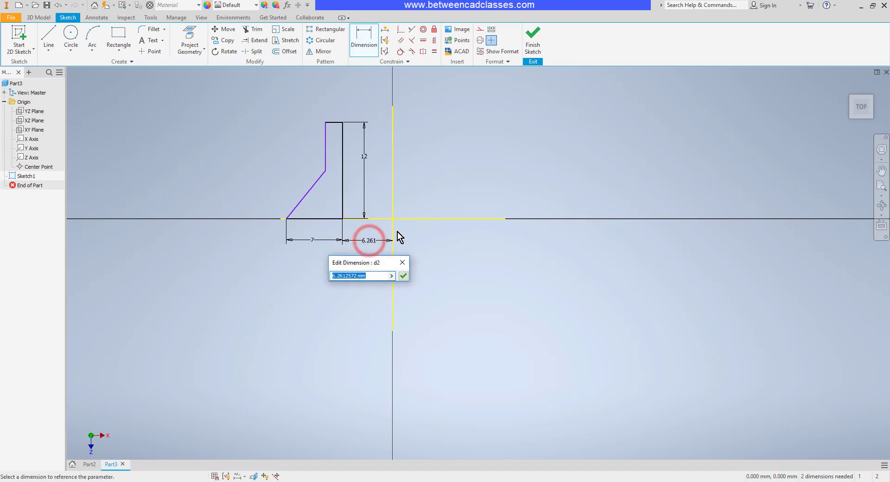
{"action": "left_click", "coordinate": [403, 276]}
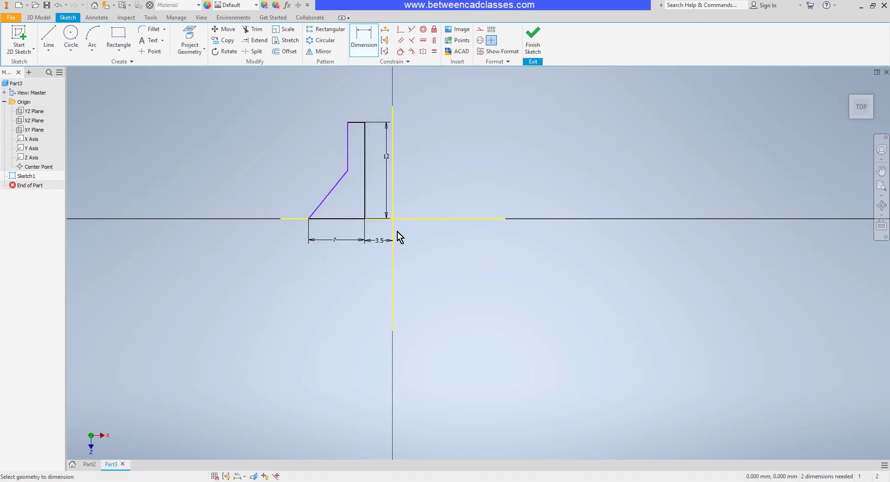
{"action": "mouse_move", "coordinate": [410, 239]}
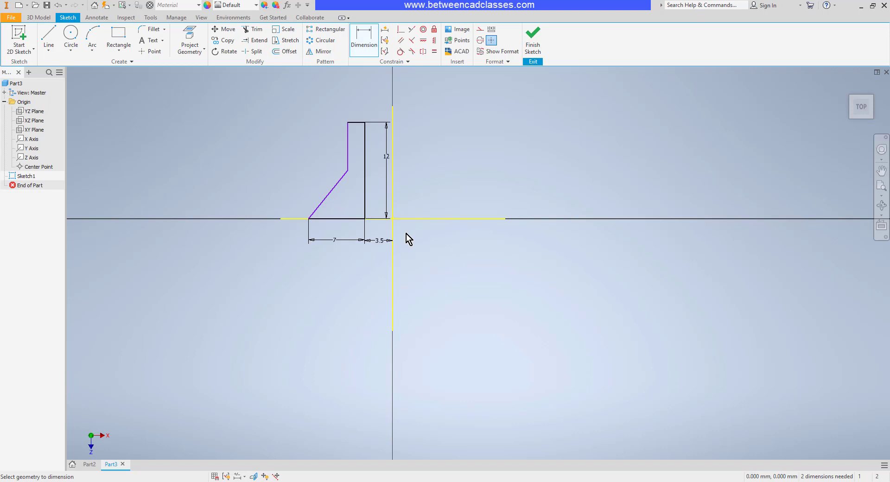
{"action": "left_click", "coordinate": [347, 142]}
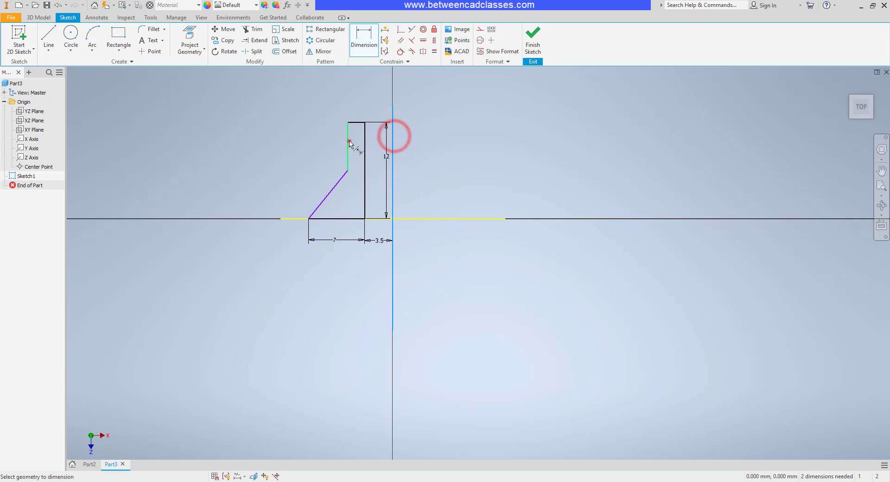
{"action": "left_click", "coordinate": [387, 125]}
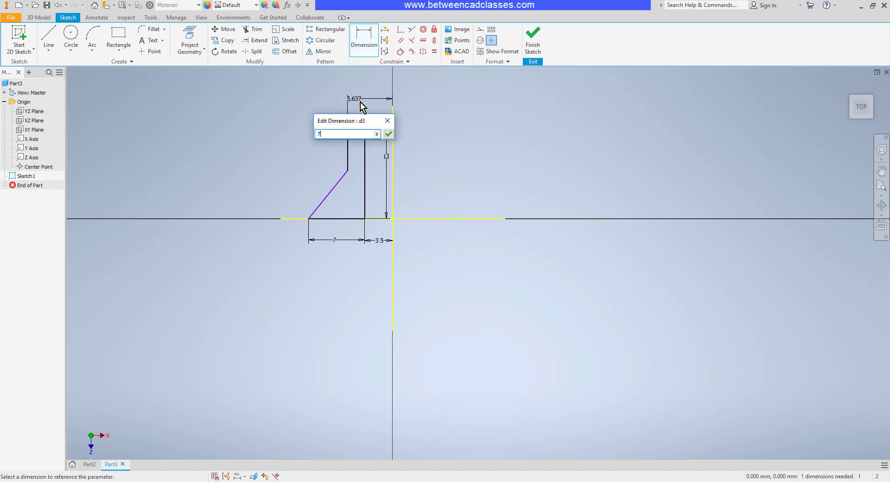
{"action": "left_click", "coordinate": [388, 133]}
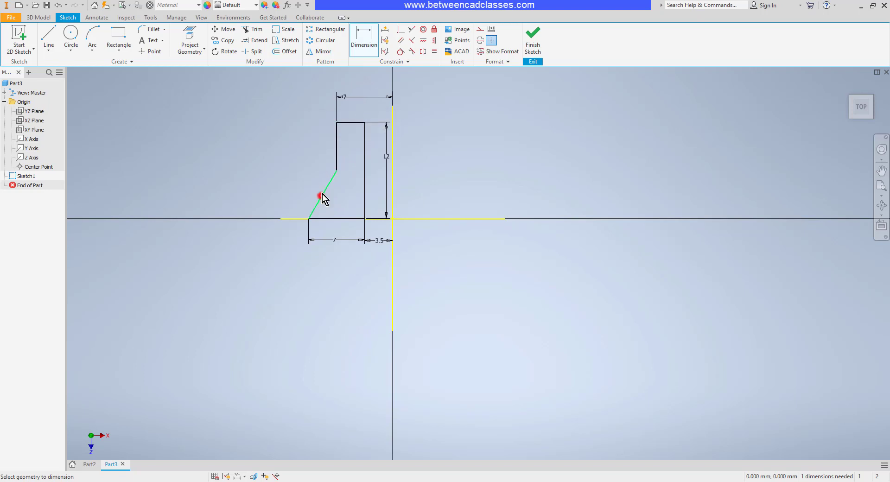
{"action": "left_click", "coordinate": [318, 196]}
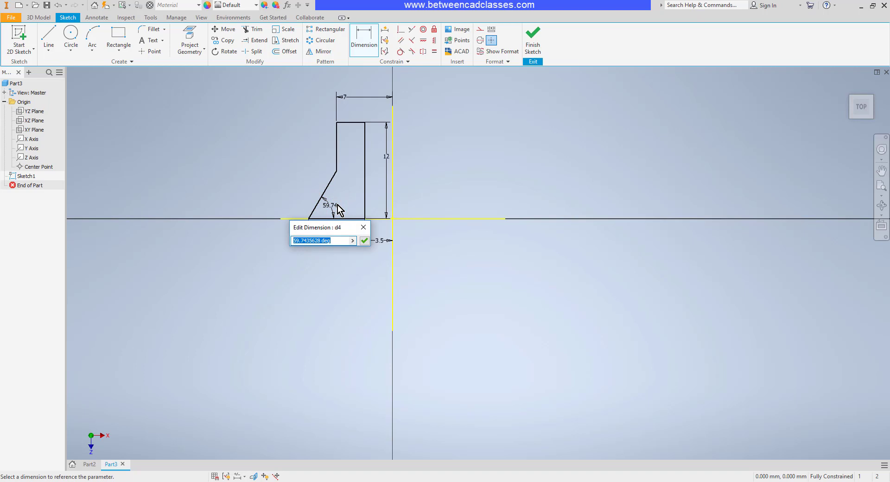
{"action": "left_click", "coordinate": [365, 240]}
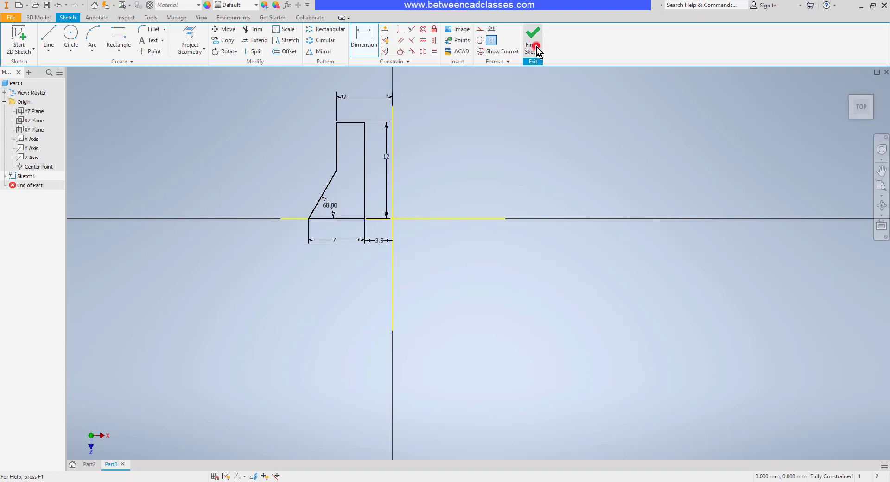
Step: Finish Sketch1 and start a Revolve with the profile auto-selected
{"action": "left_click", "coordinate": [532, 46]}
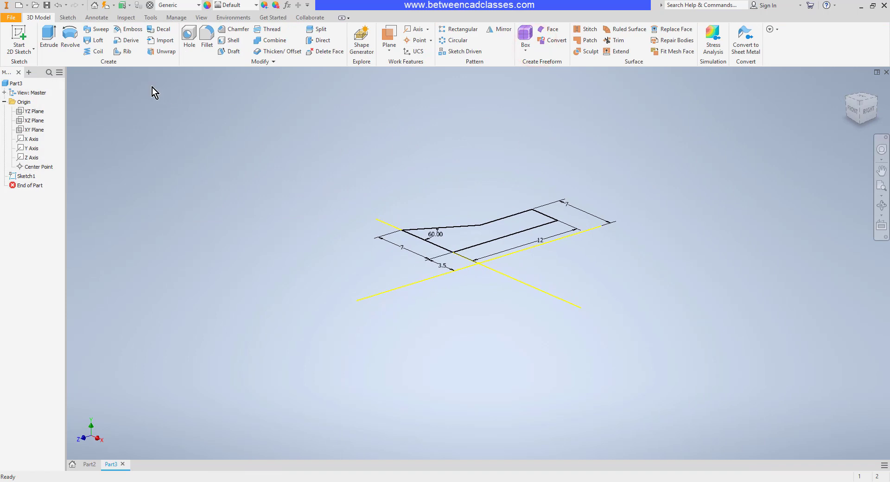
{"action": "left_click", "coordinate": [70, 40]}
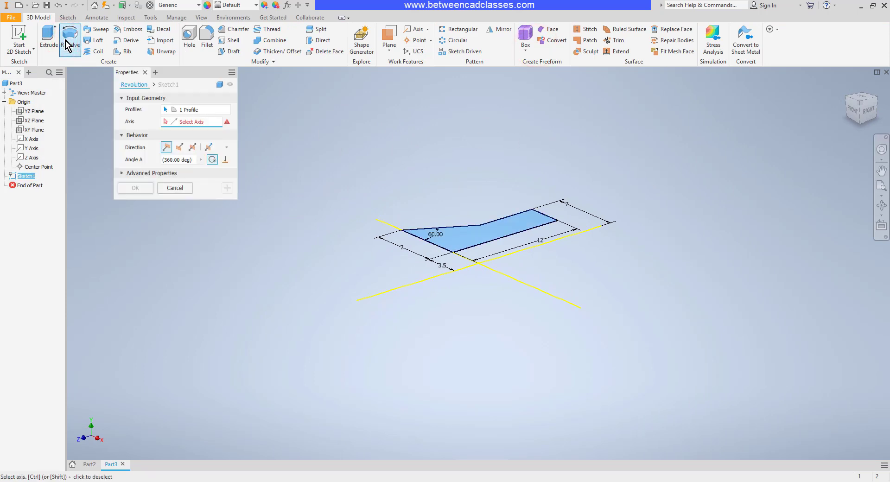
{"action": "mouse_move", "coordinate": [141, 75]}
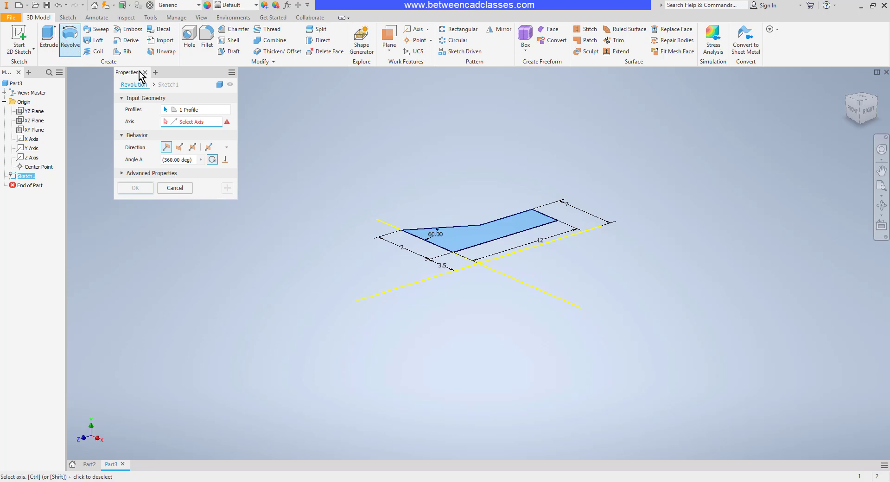
{"action": "mouse_move", "coordinate": [430, 191]}
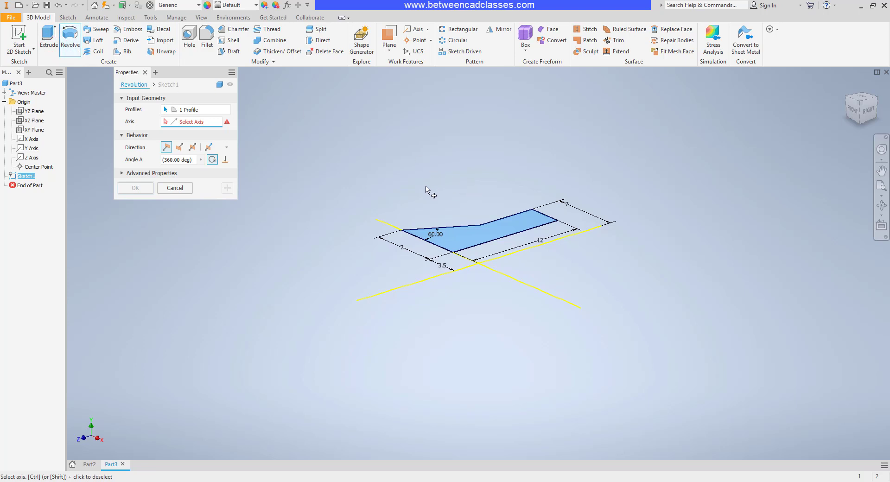
{"action": "mouse_move", "coordinate": [203, 114]}
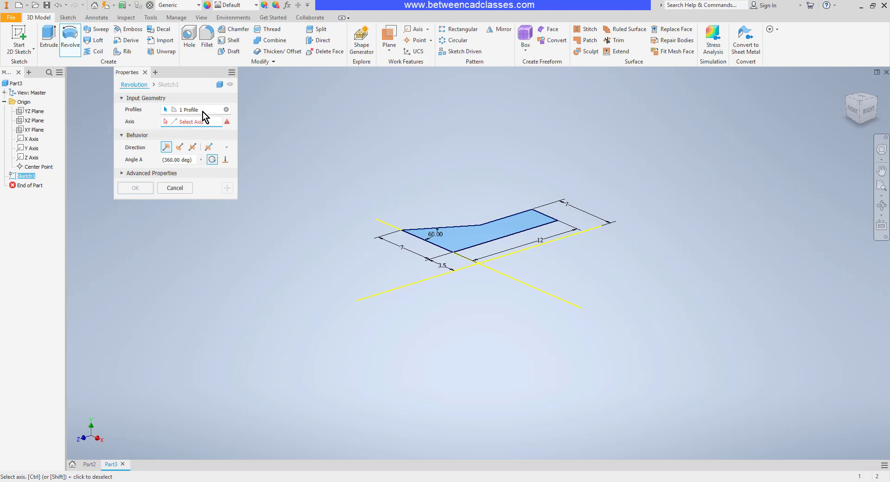
{"action": "mouse_move", "coordinate": [183, 132]}
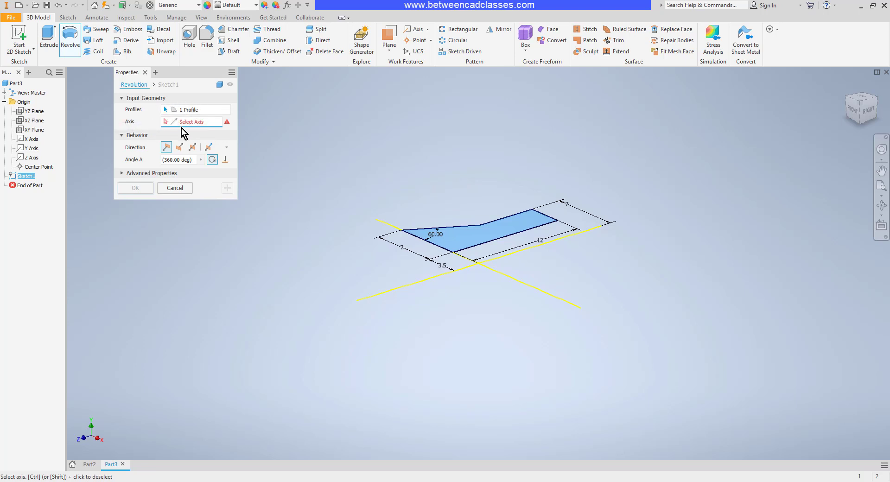
{"action": "mouse_move", "coordinate": [218, 147]}
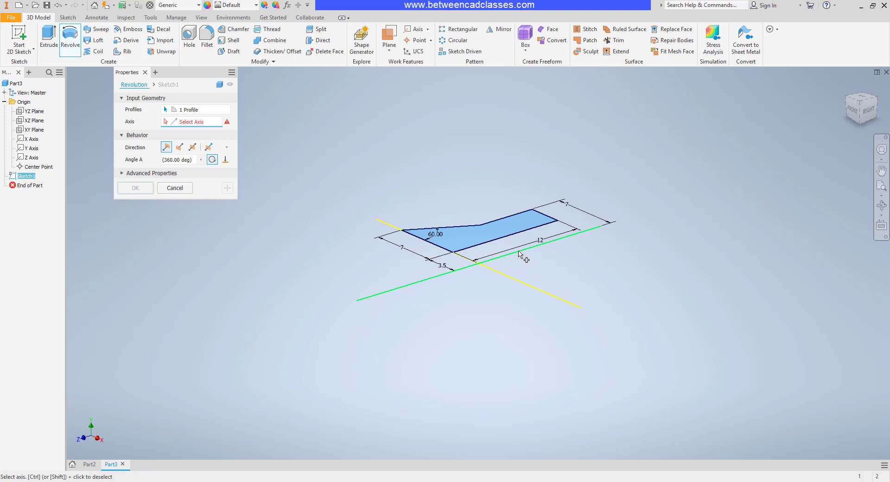
Step: Revolve the profile 360° about the horizontal projected axis into the spool solid
{"action": "left_click", "coordinate": [519, 254]}
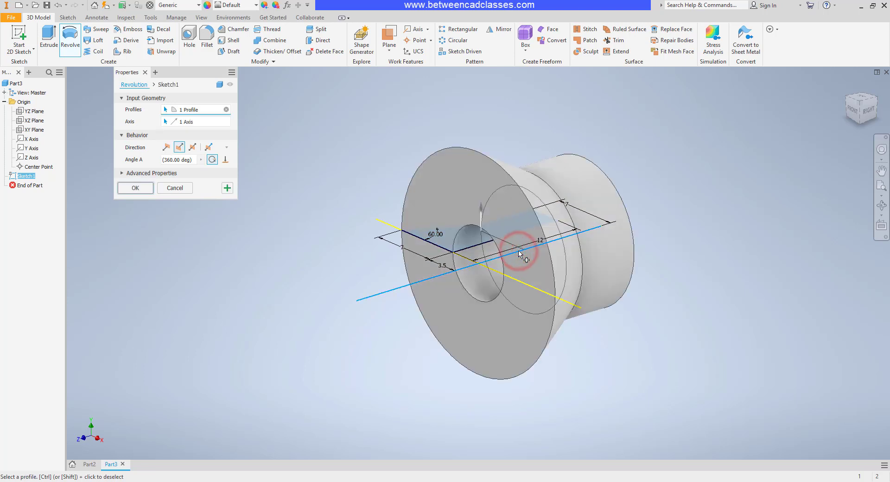
{"action": "mouse_move", "coordinate": [576, 263]}
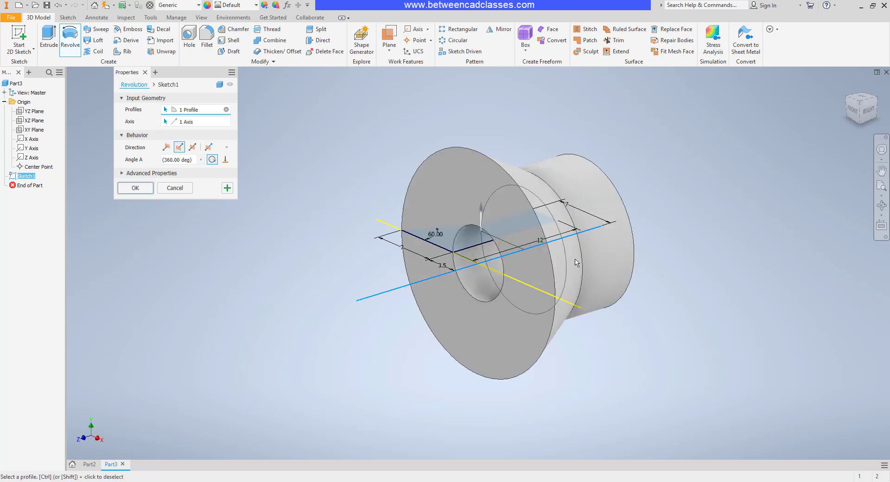
{"action": "mouse_move", "coordinate": [162, 227]}
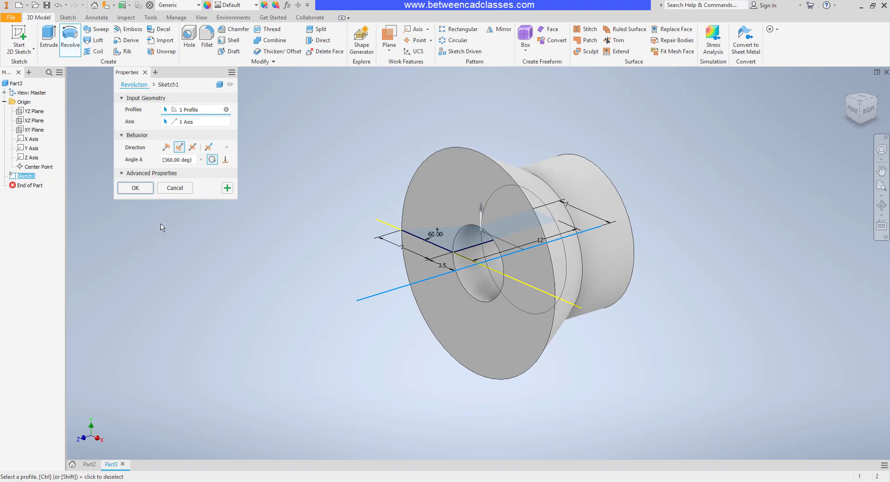
{"action": "left_click", "coordinate": [134, 187]}
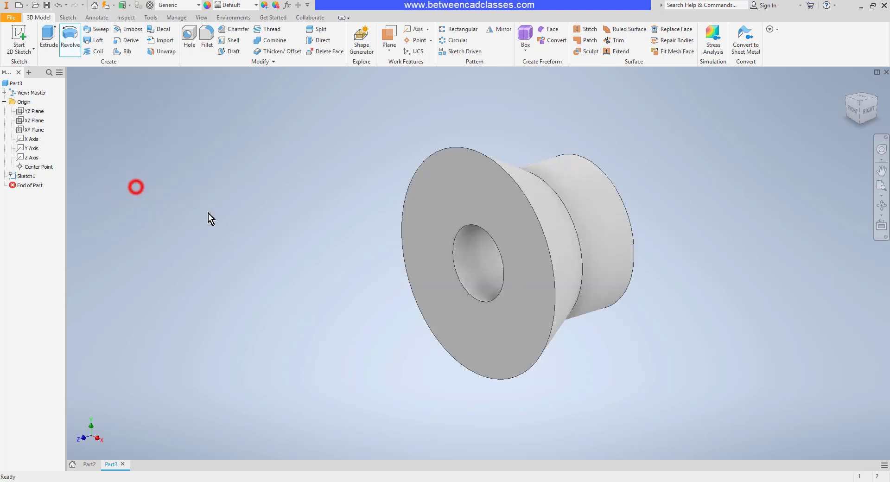